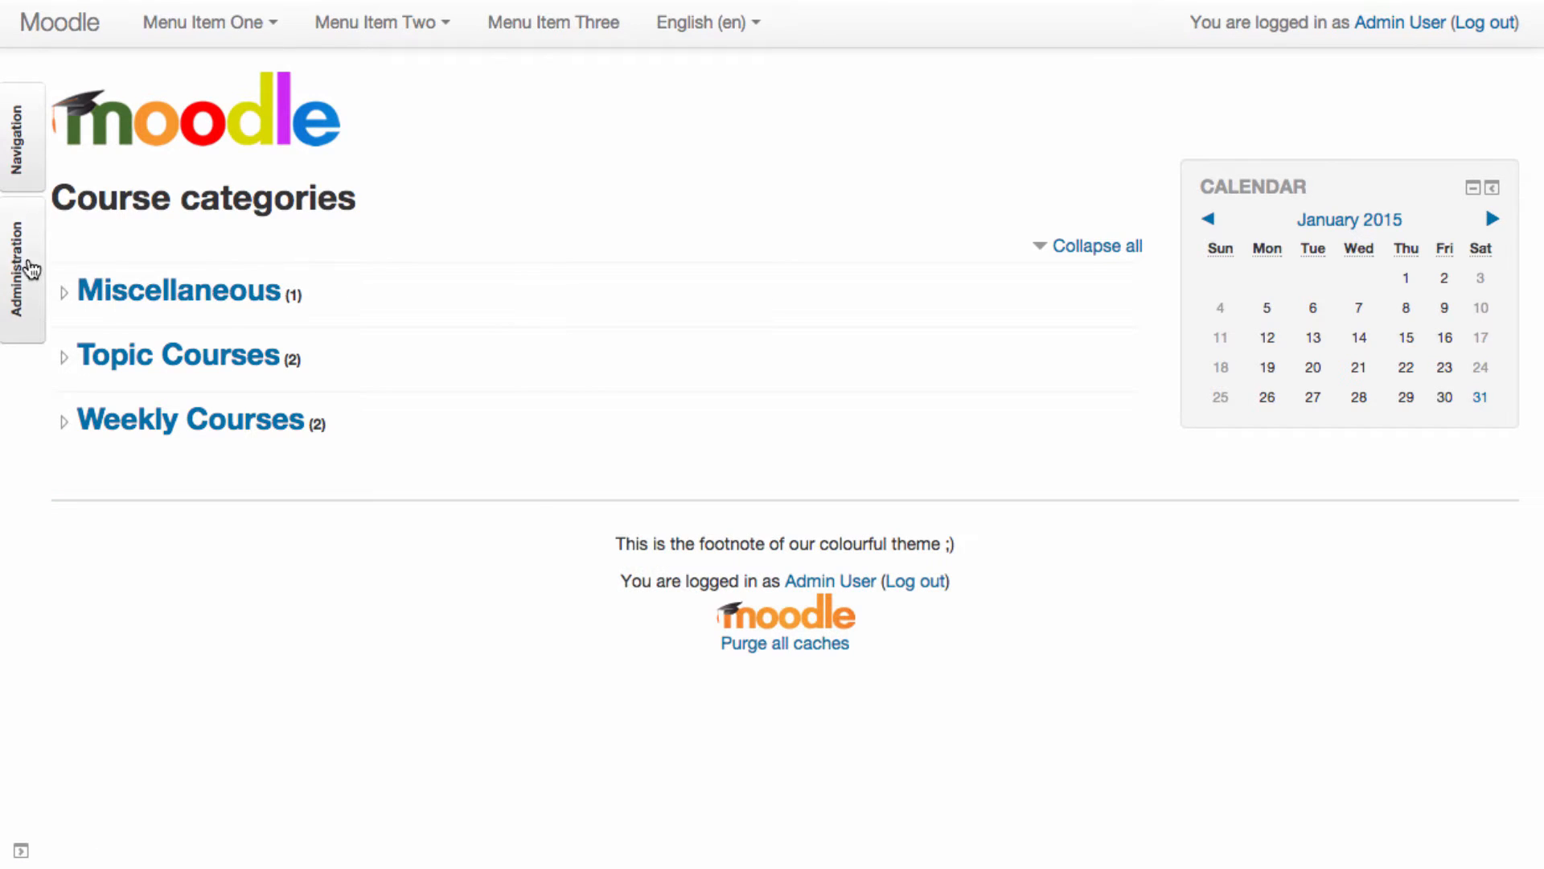
# Go to the Colourful Theme settings via Site administration and scroll to the Footnote field
pyautogui.click(22, 266)
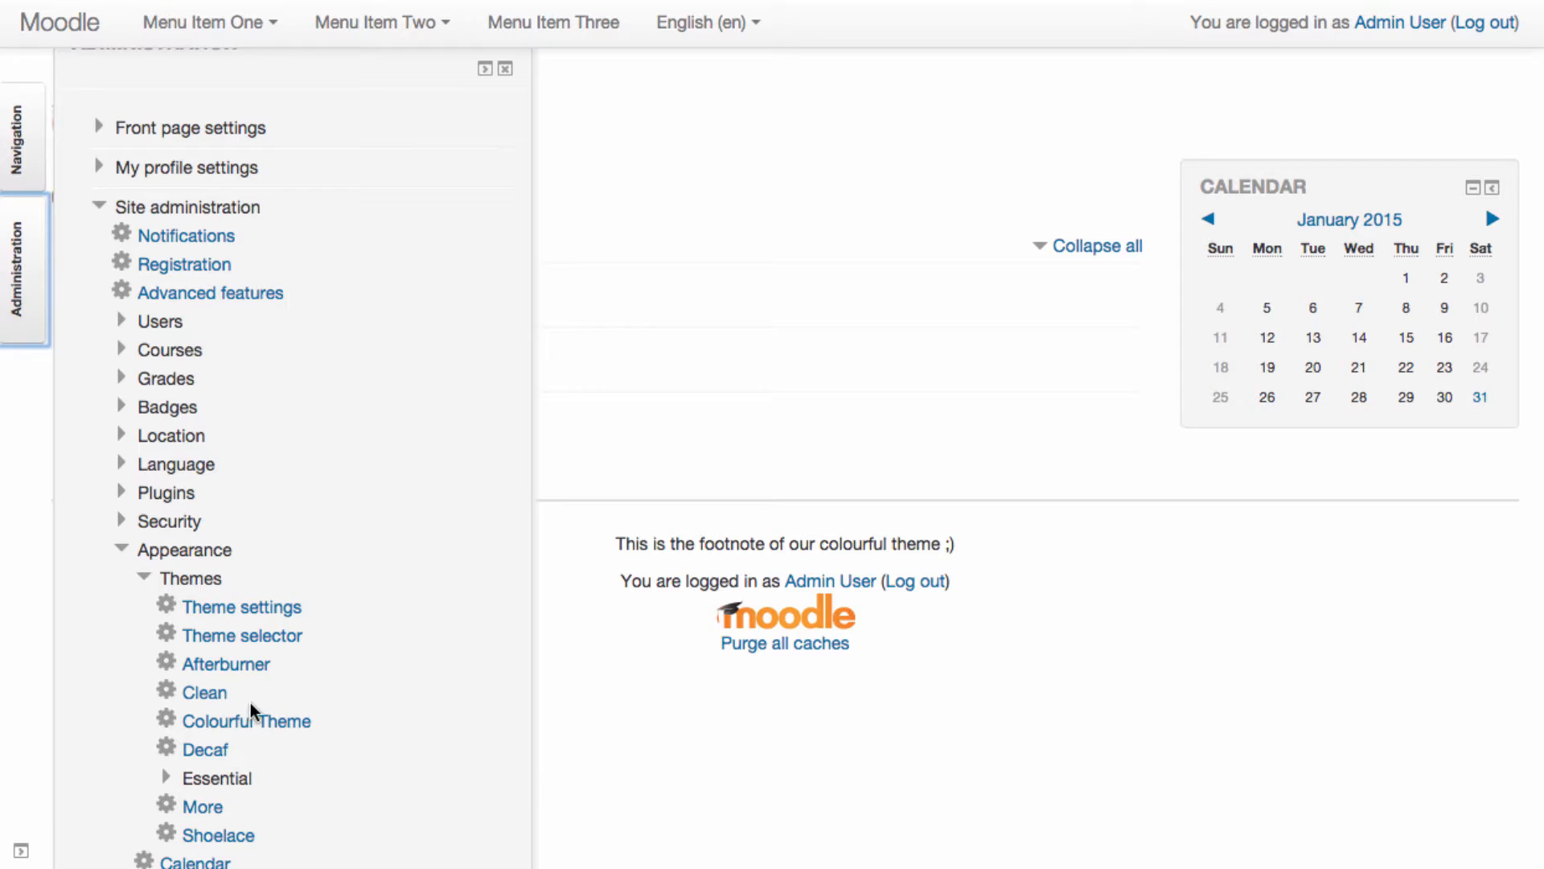
pyautogui.click(246, 720)
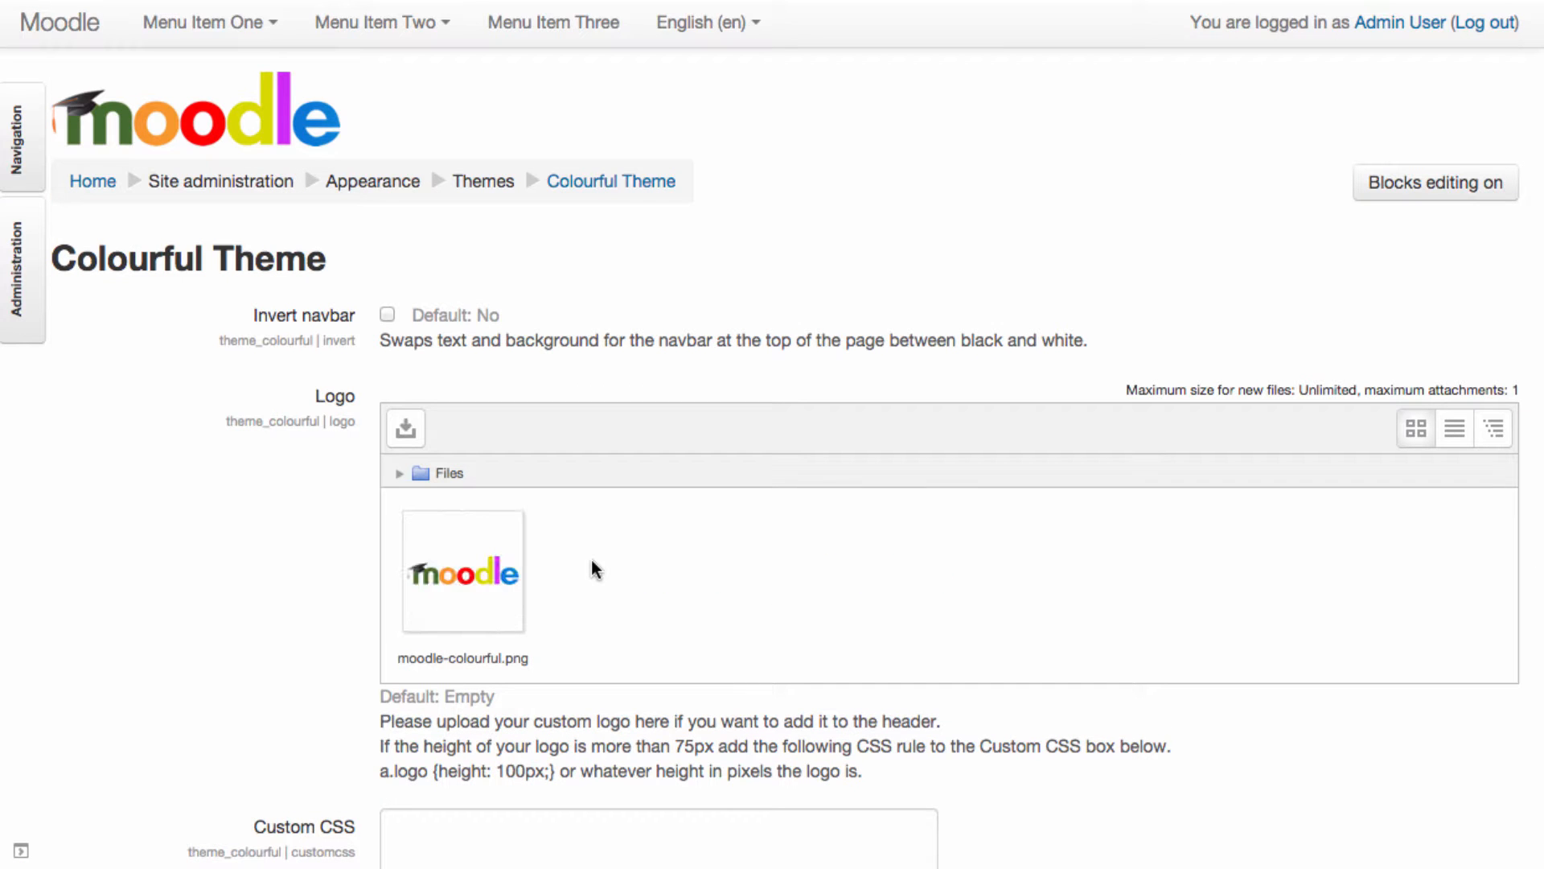
pyautogui.scroll(-3)
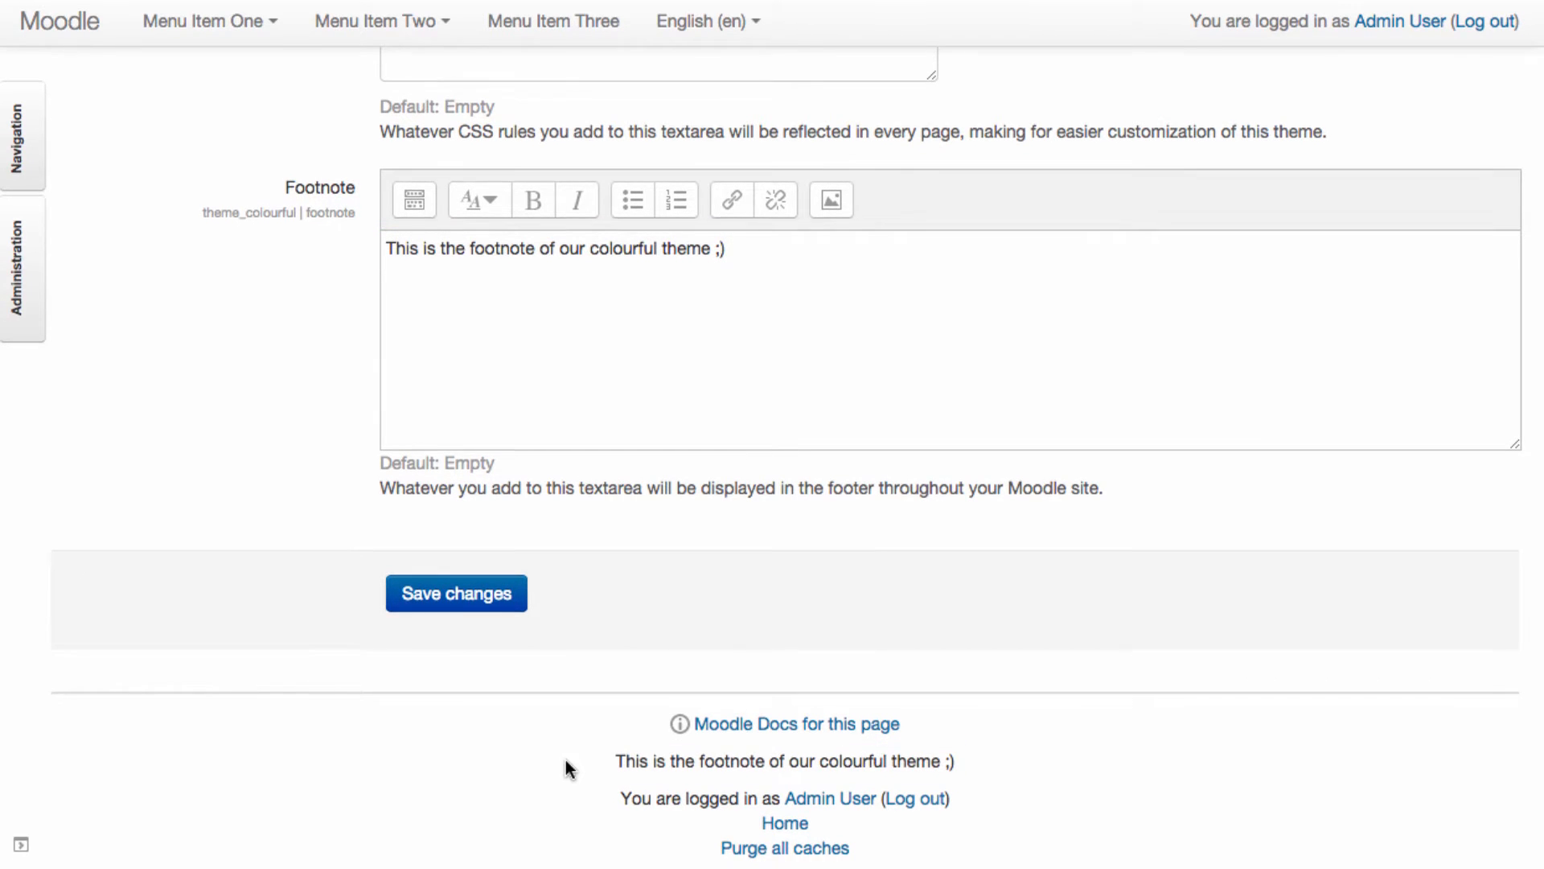
pyautogui.moveTo(602, 853)
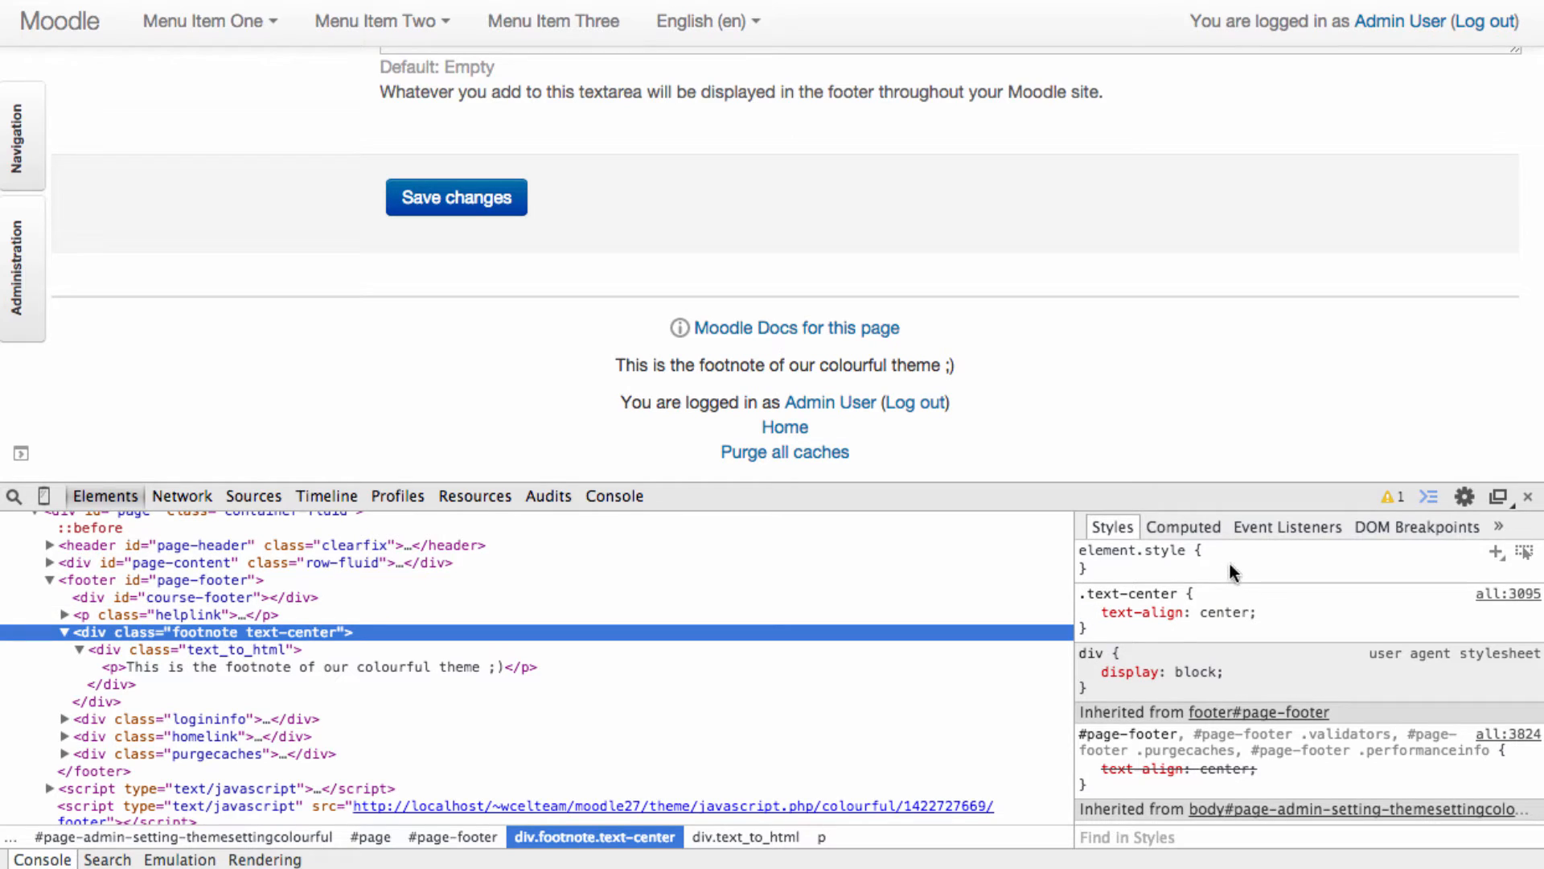
# Add a Times New Roman, Times, serif font-family to the footnote's element.style
pyautogui.click(1132, 571)
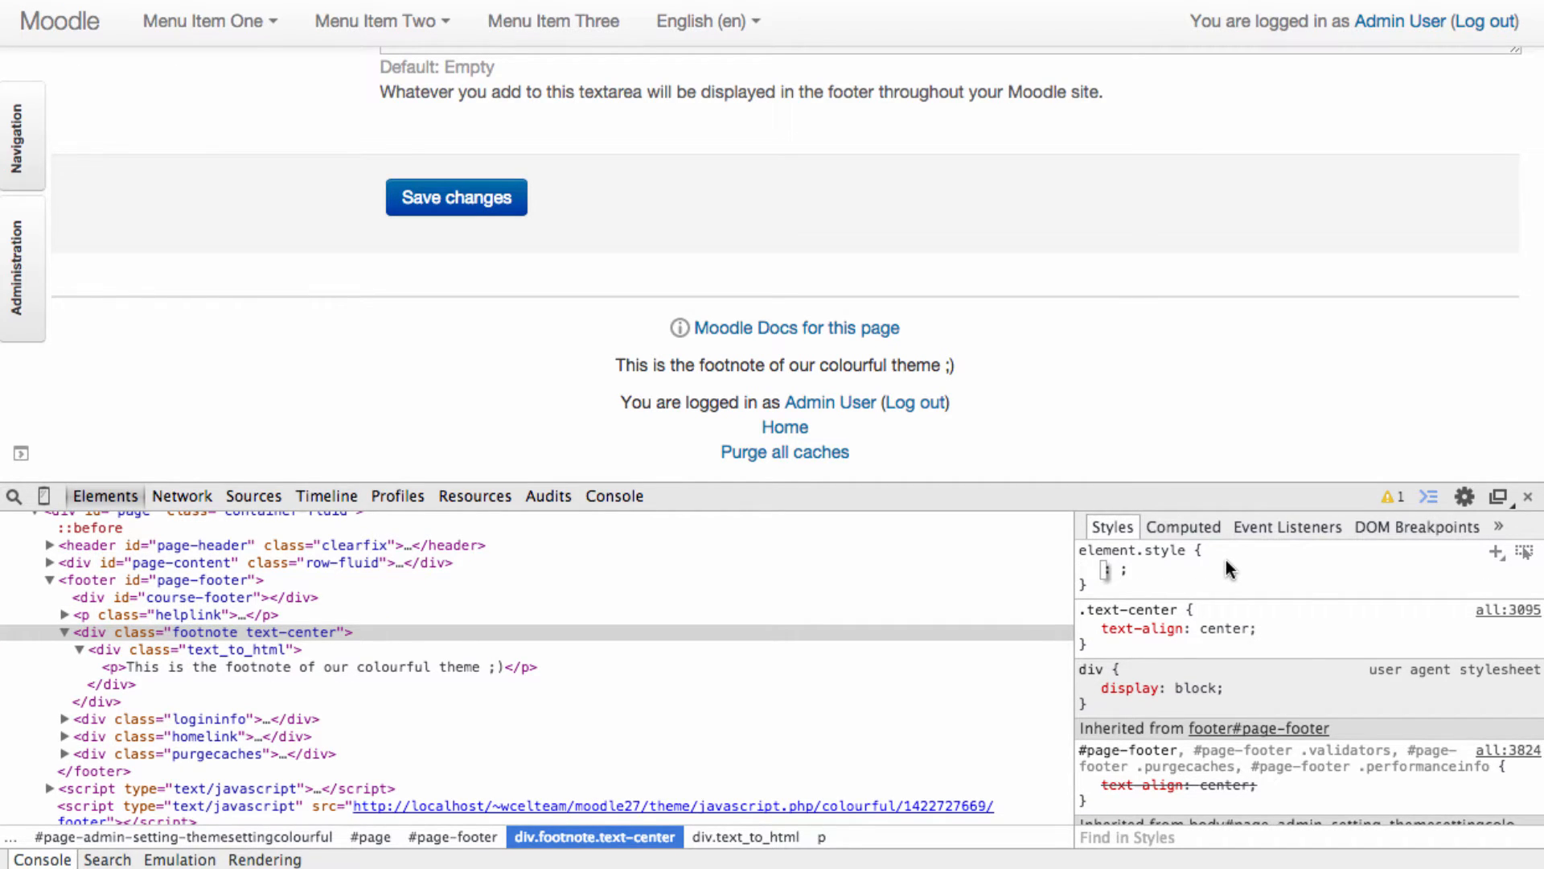
pyautogui.write('font-family:')
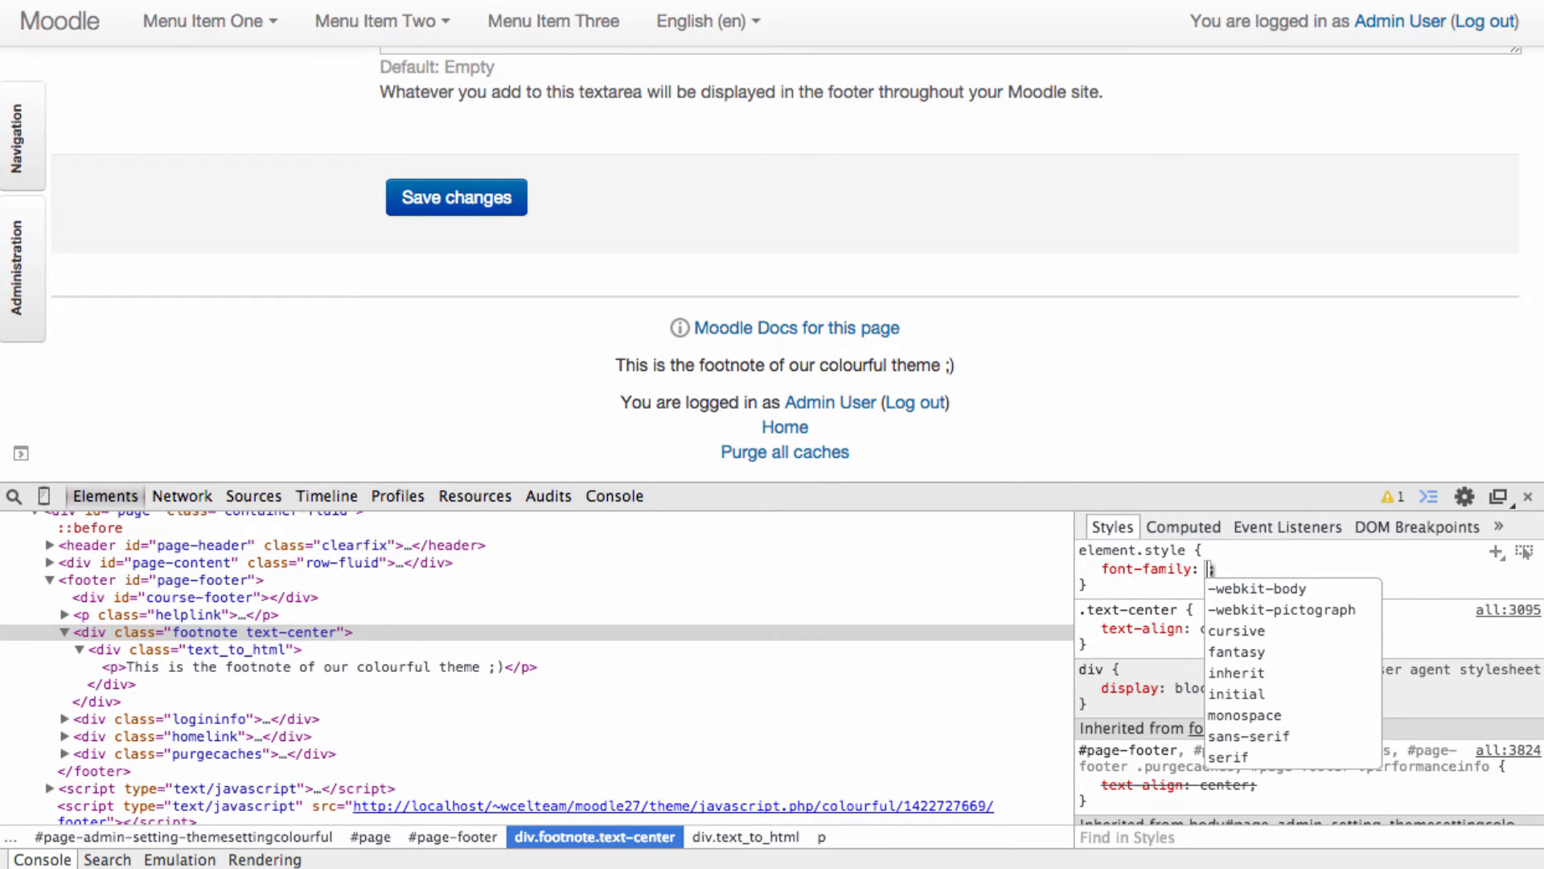
pyautogui.write('"Times New Roman", Times, serif')
pyautogui.write('font-')
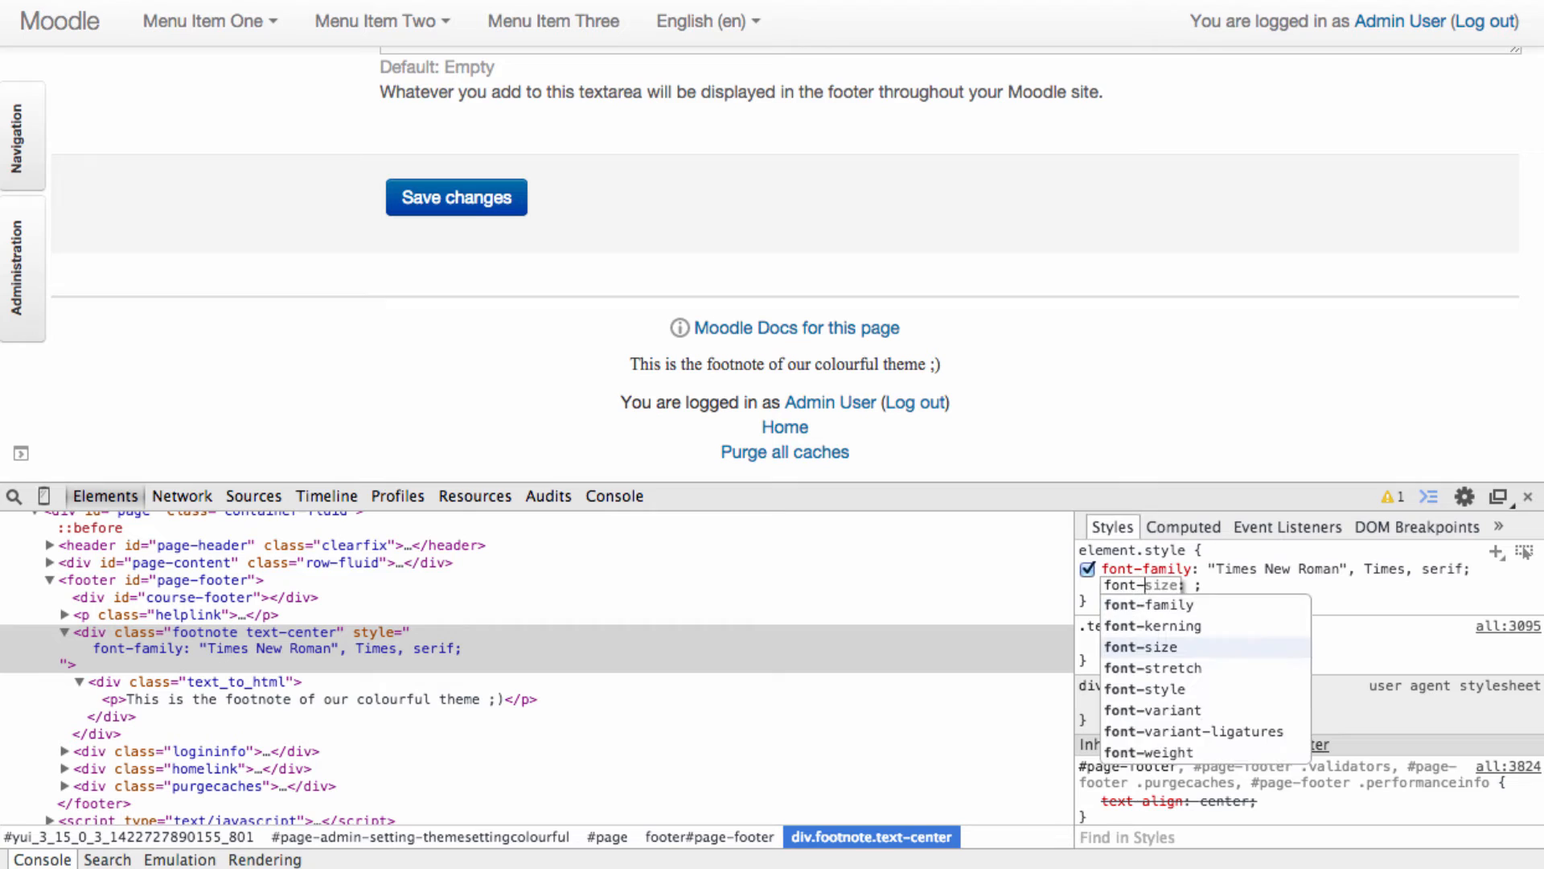
# Add font-size 1.5em, left text alignment and colour #609 to the footnote
pyautogui.write('1.5')
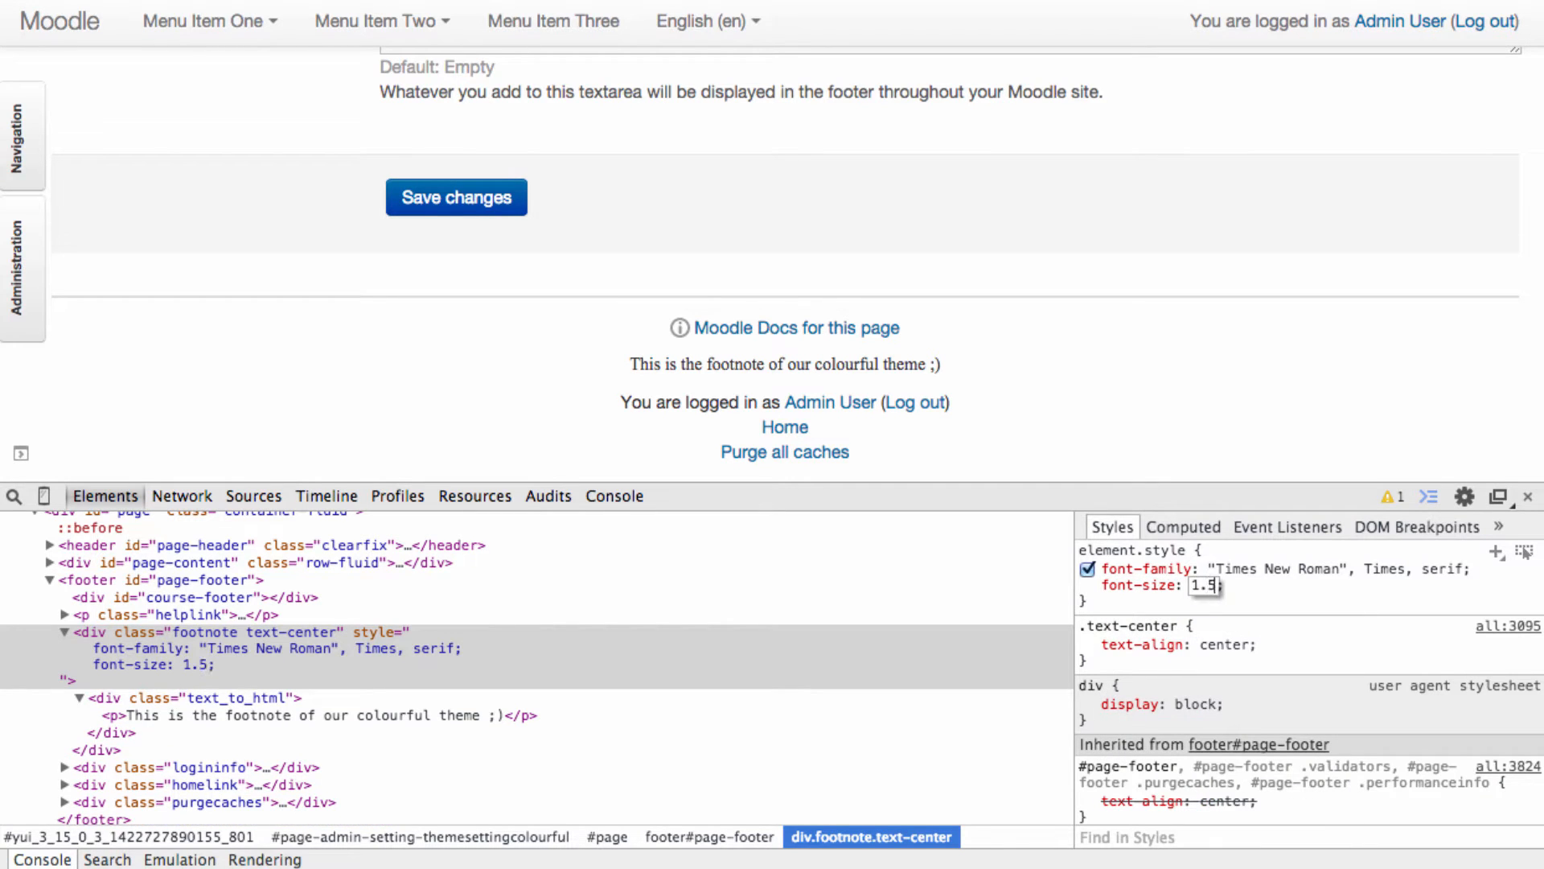
pyautogui.write('text-align: left;')
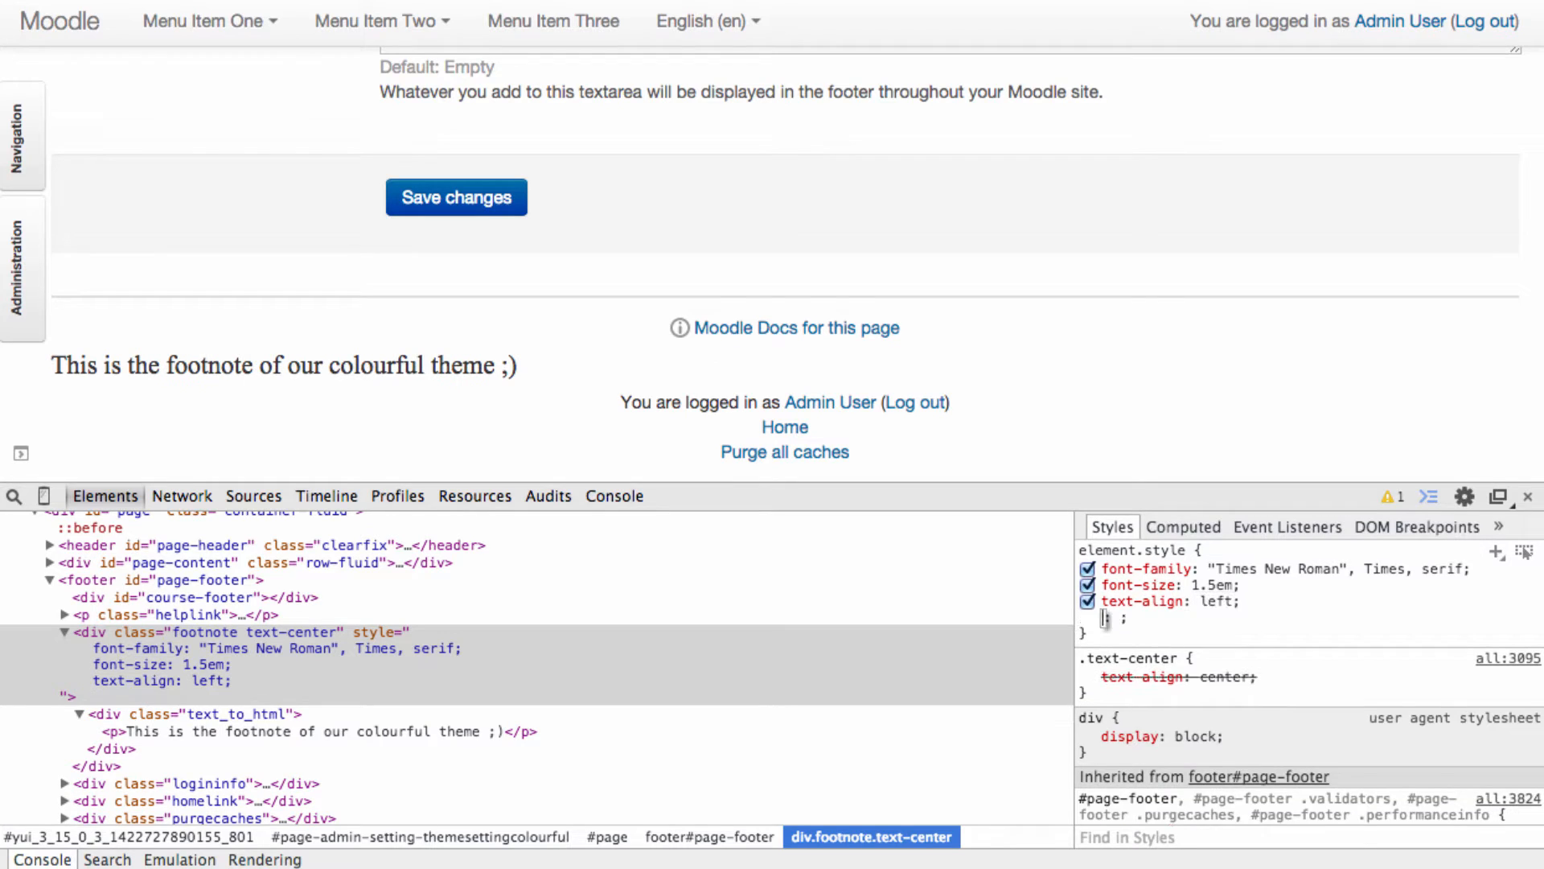
pyautogui.write('color: #6;')
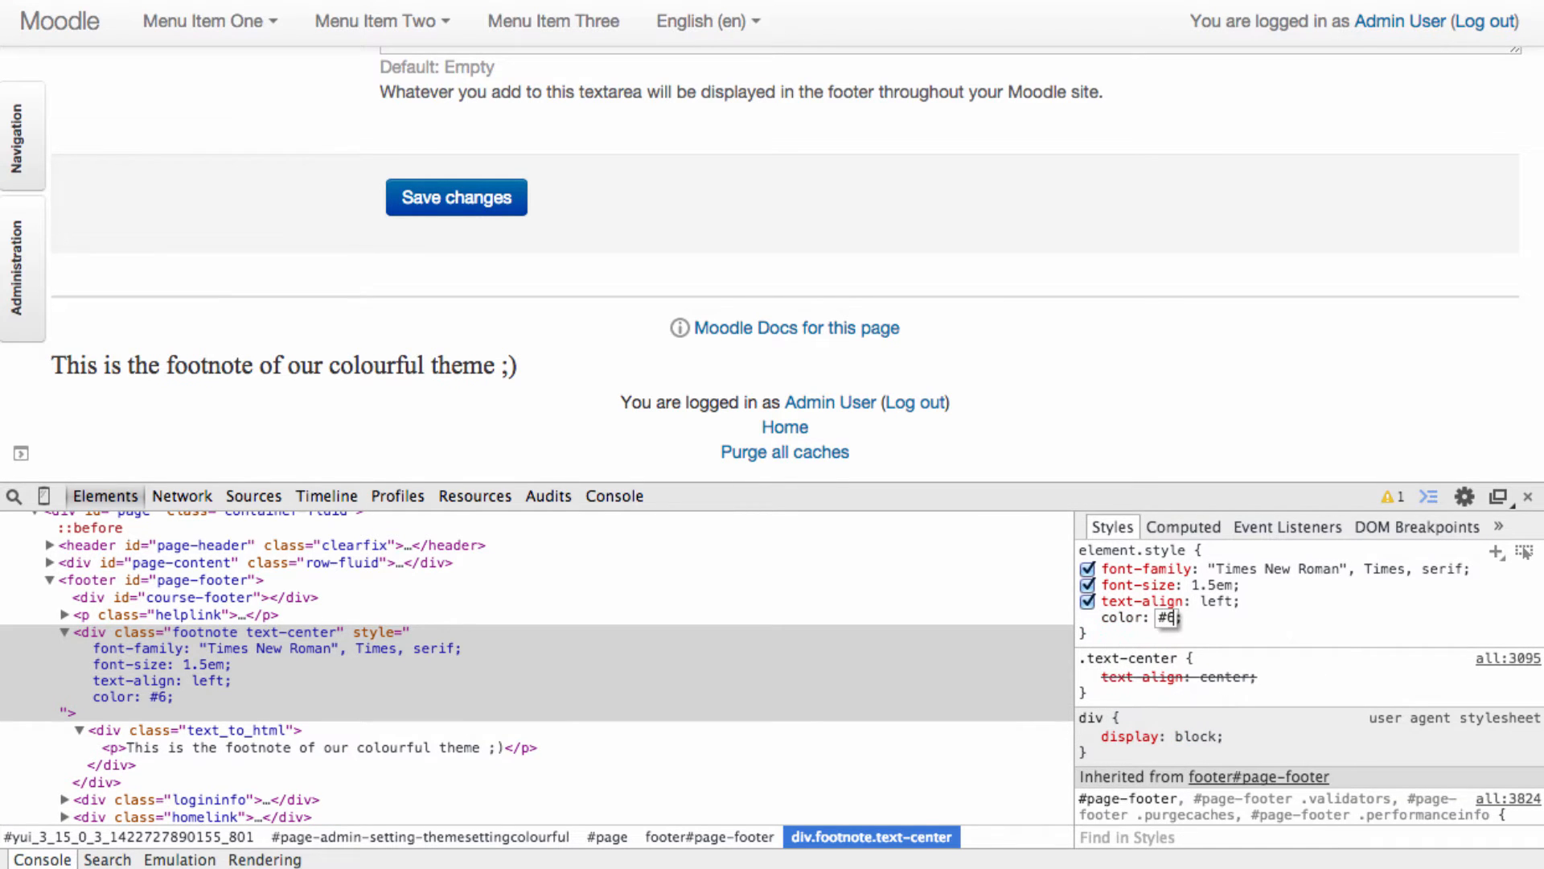
pyautogui.write('09')
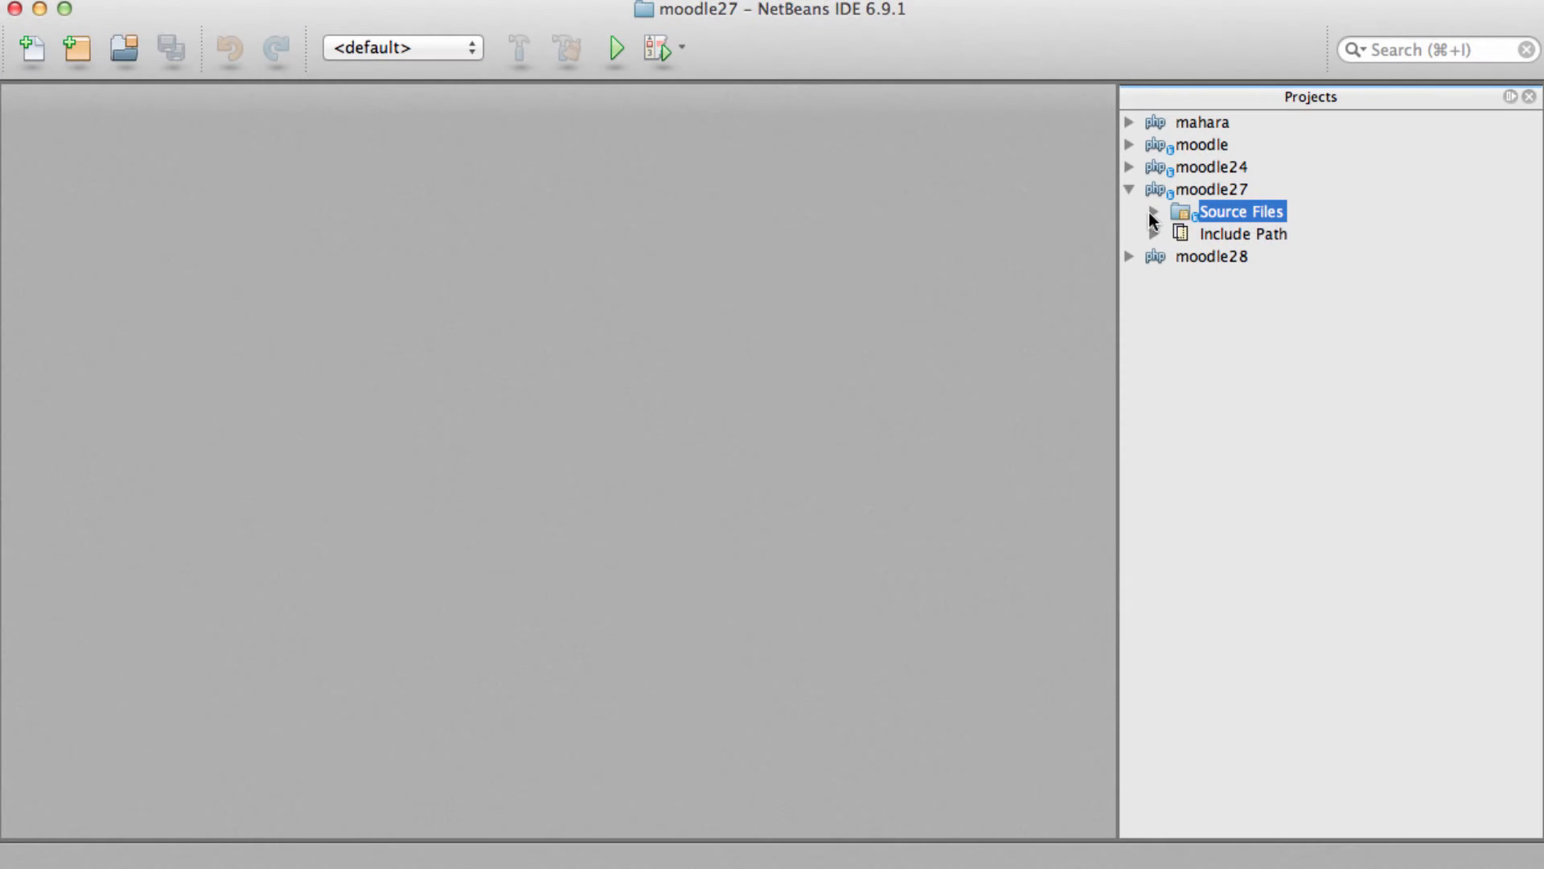
# Expand moodle27 > theme > colourful > style and open custom.css in the editor
pyautogui.click(1154, 211)
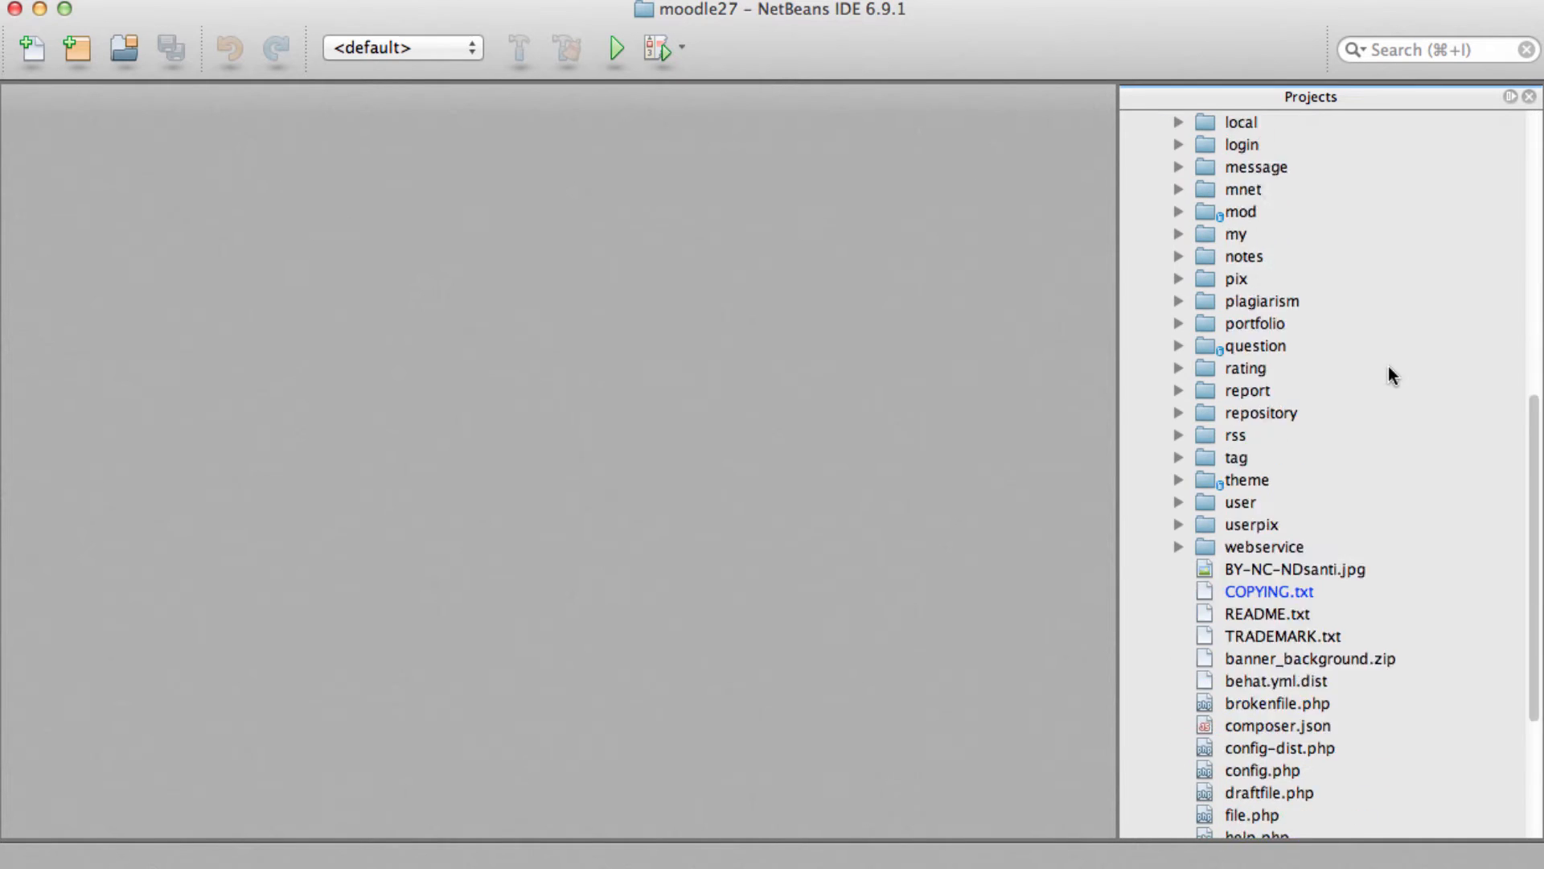
pyautogui.scroll(-3)
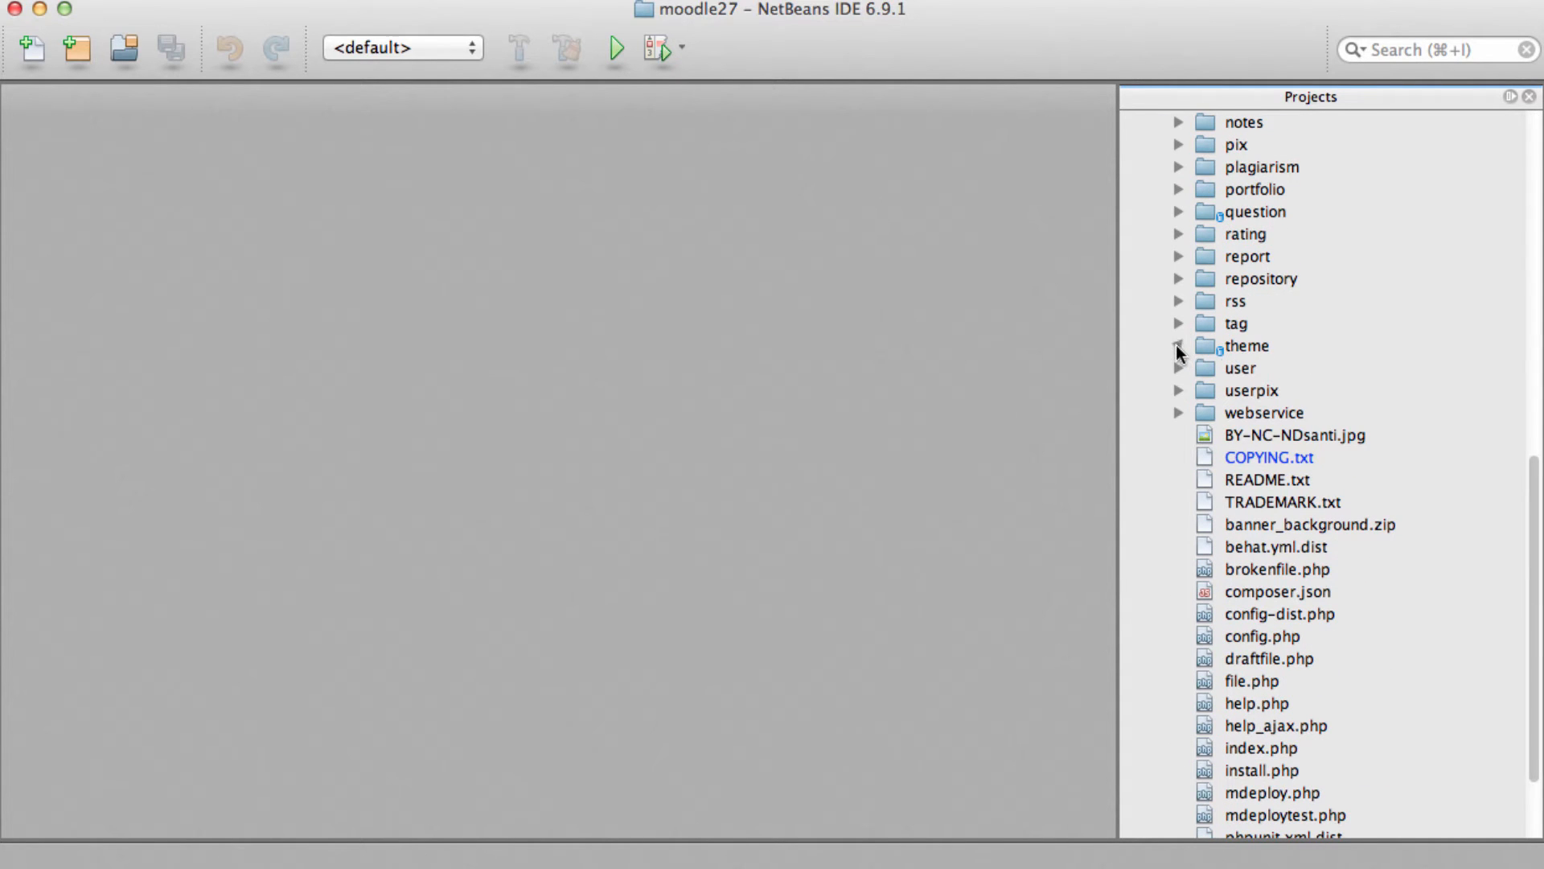
pyautogui.click(1177, 346)
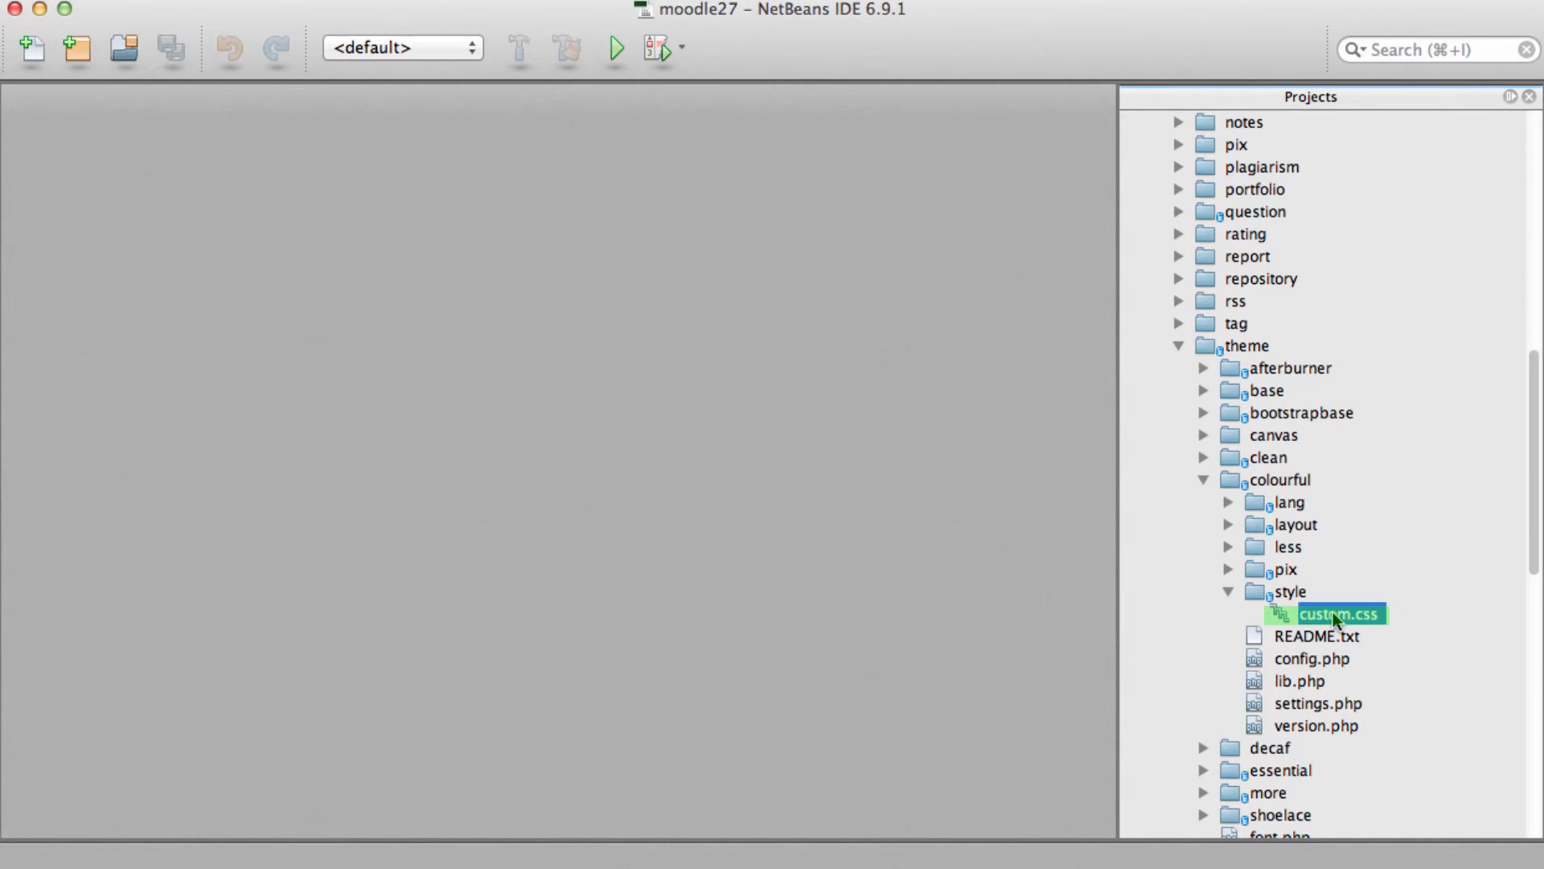
pyautogui.doubleClick(1332, 613)
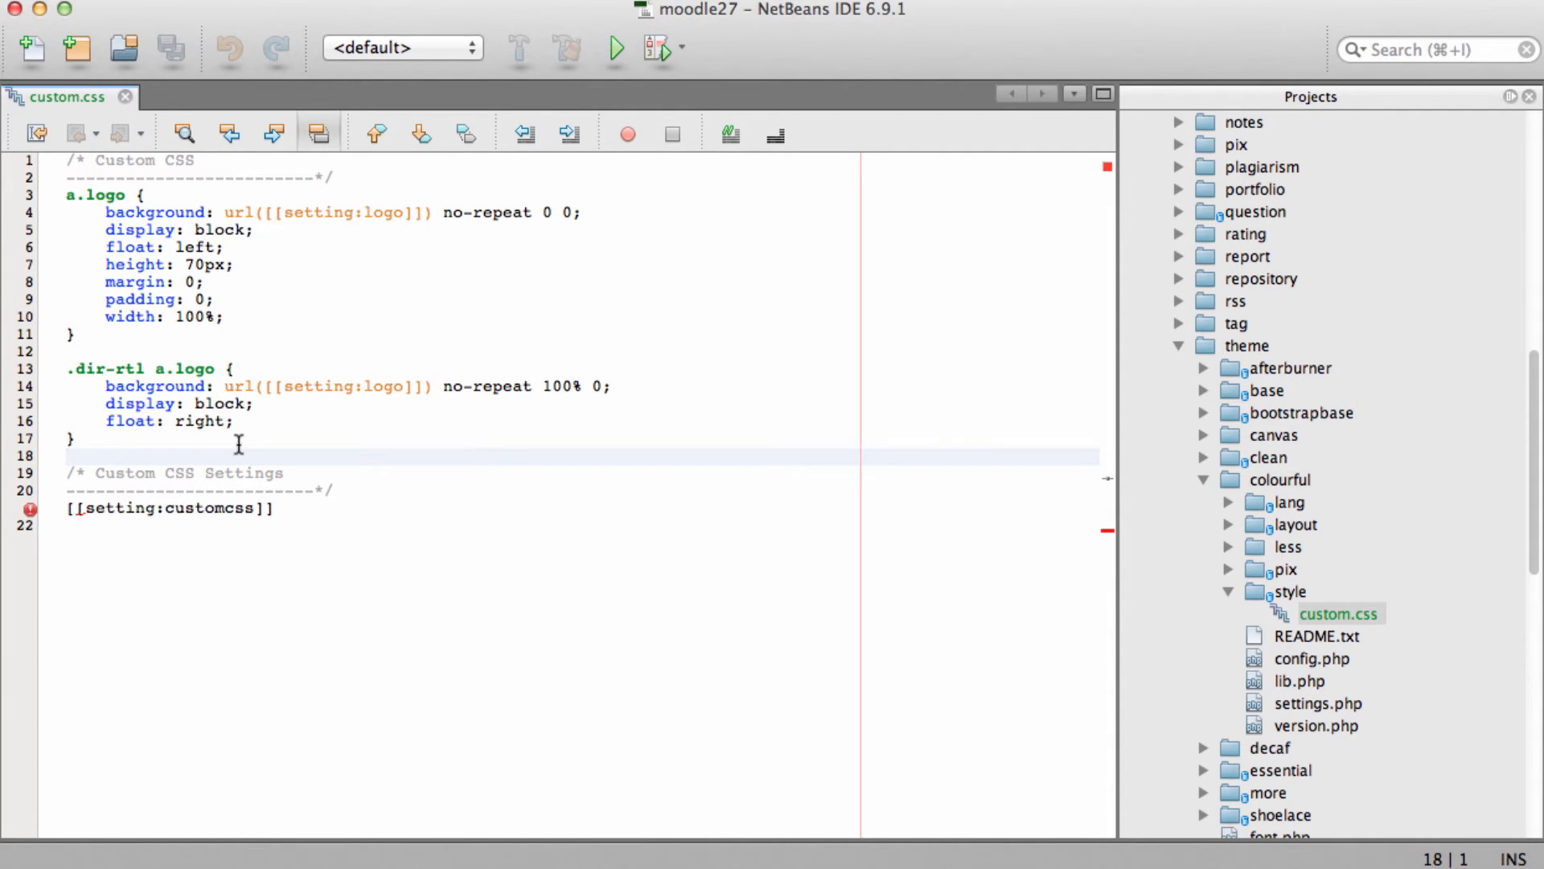
# Below the logo rules, add a .footnote rule with font-family "Times New Roman", Times, serif
pyautogui.click(67, 455)
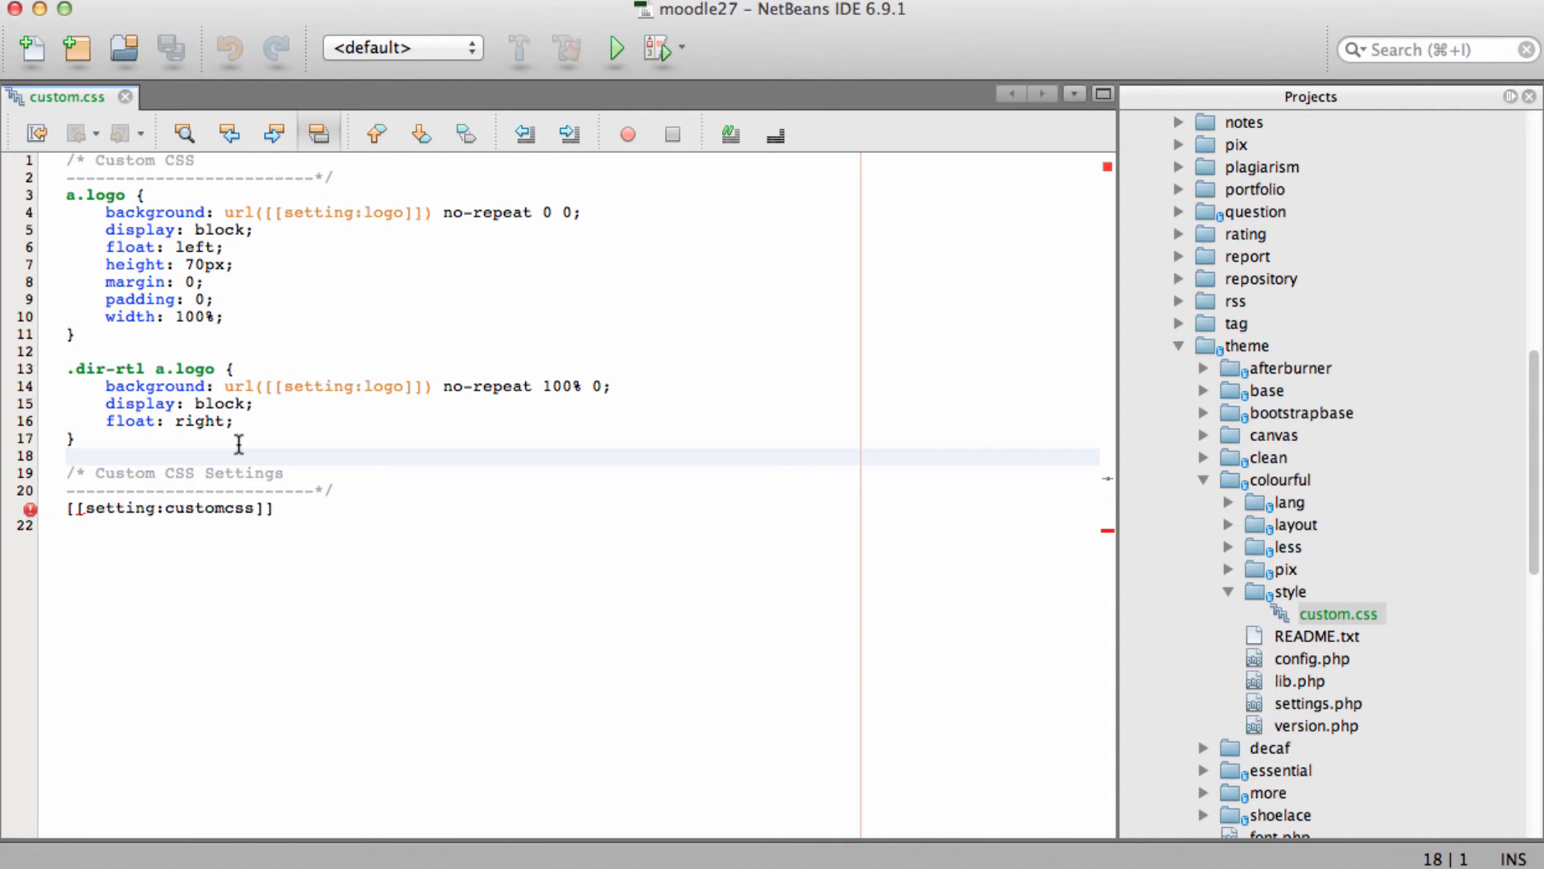
pyautogui.write('.')
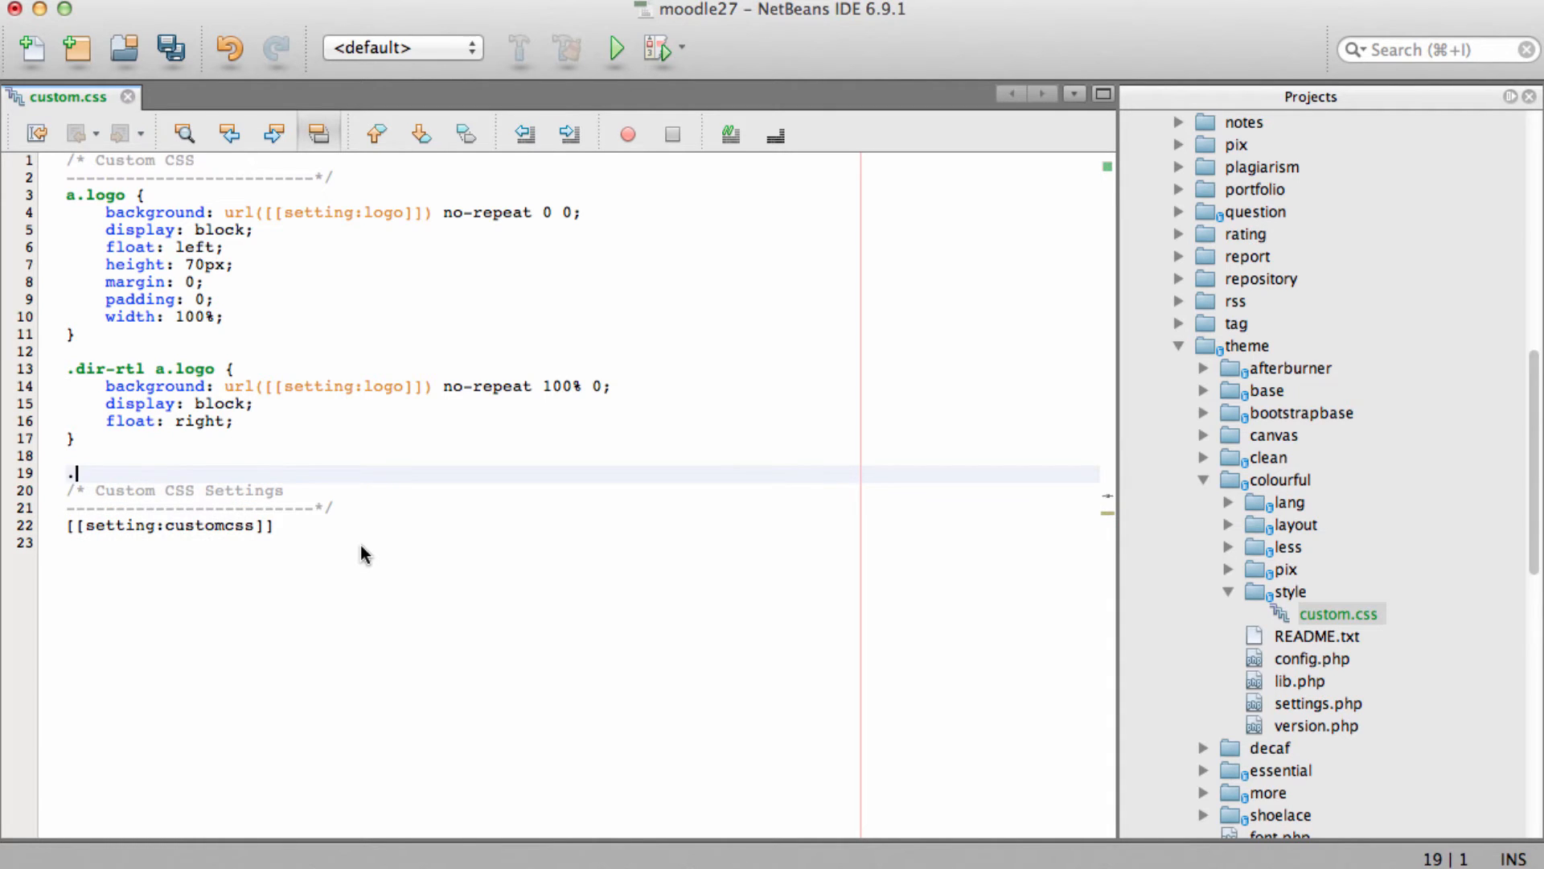
pyautogui.write('footnote {')
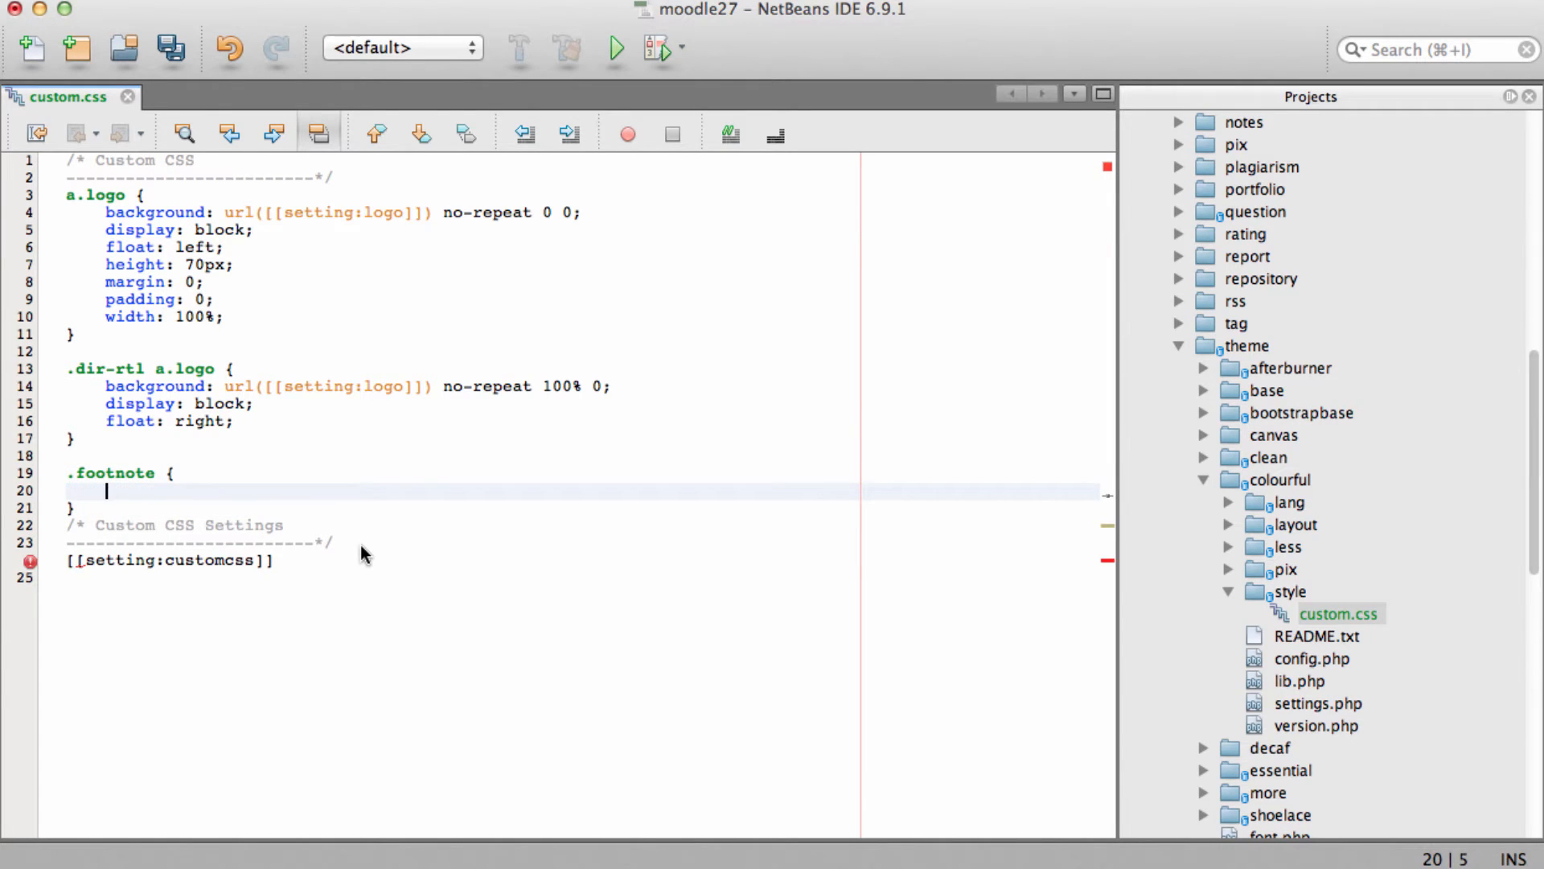
pyautogui.write('font-family: "Times New Roman", Times, serif;')
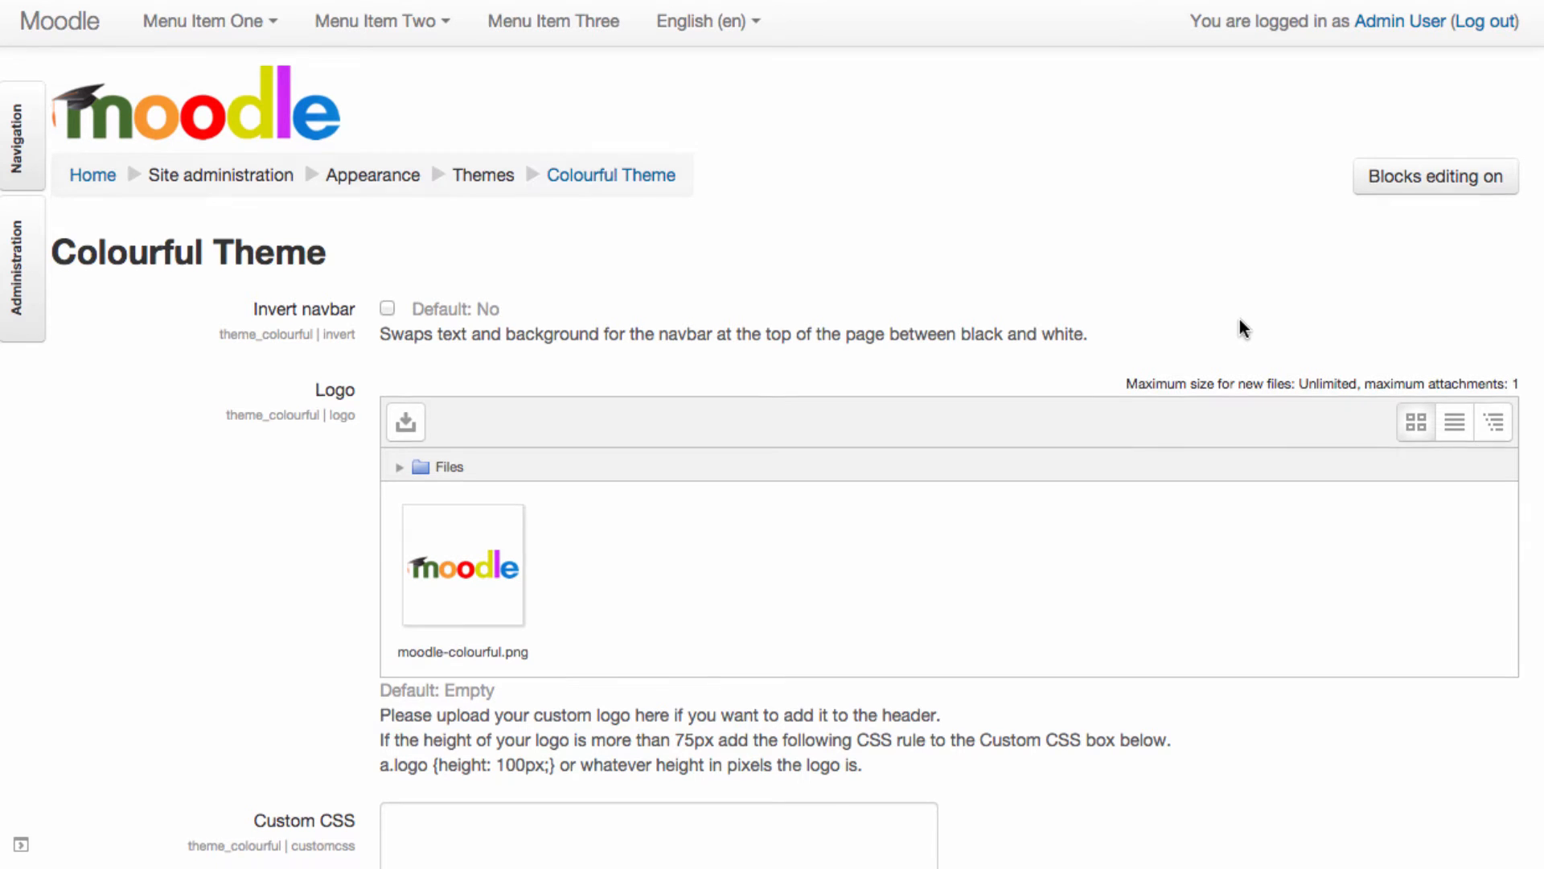
# Scroll down to the page footer and right-click near it
pyautogui.scroll(-3)
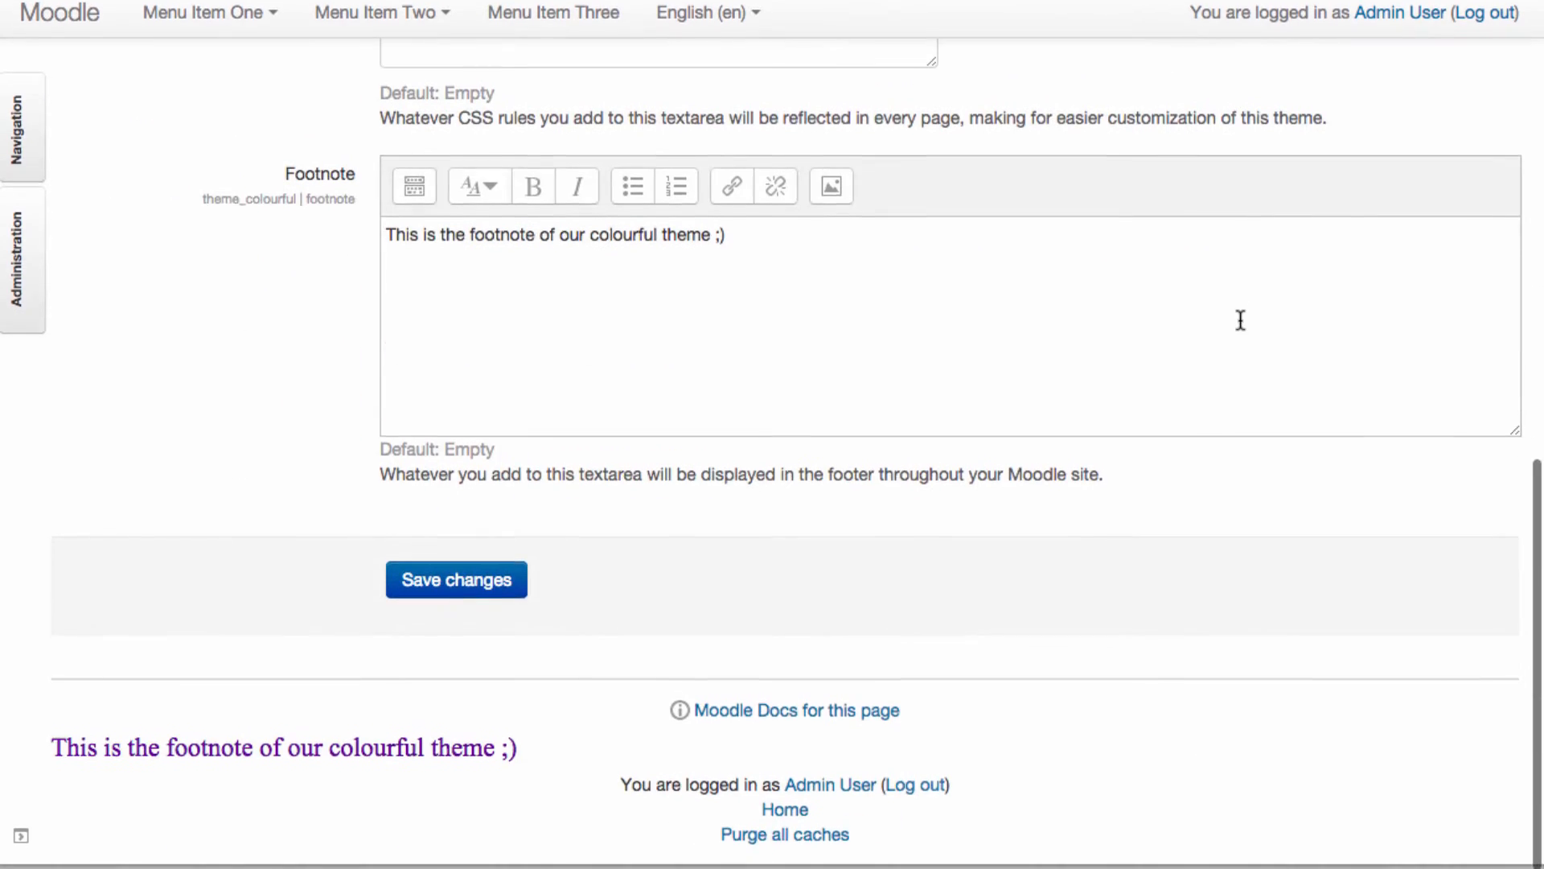
pyautogui.scroll(-3)
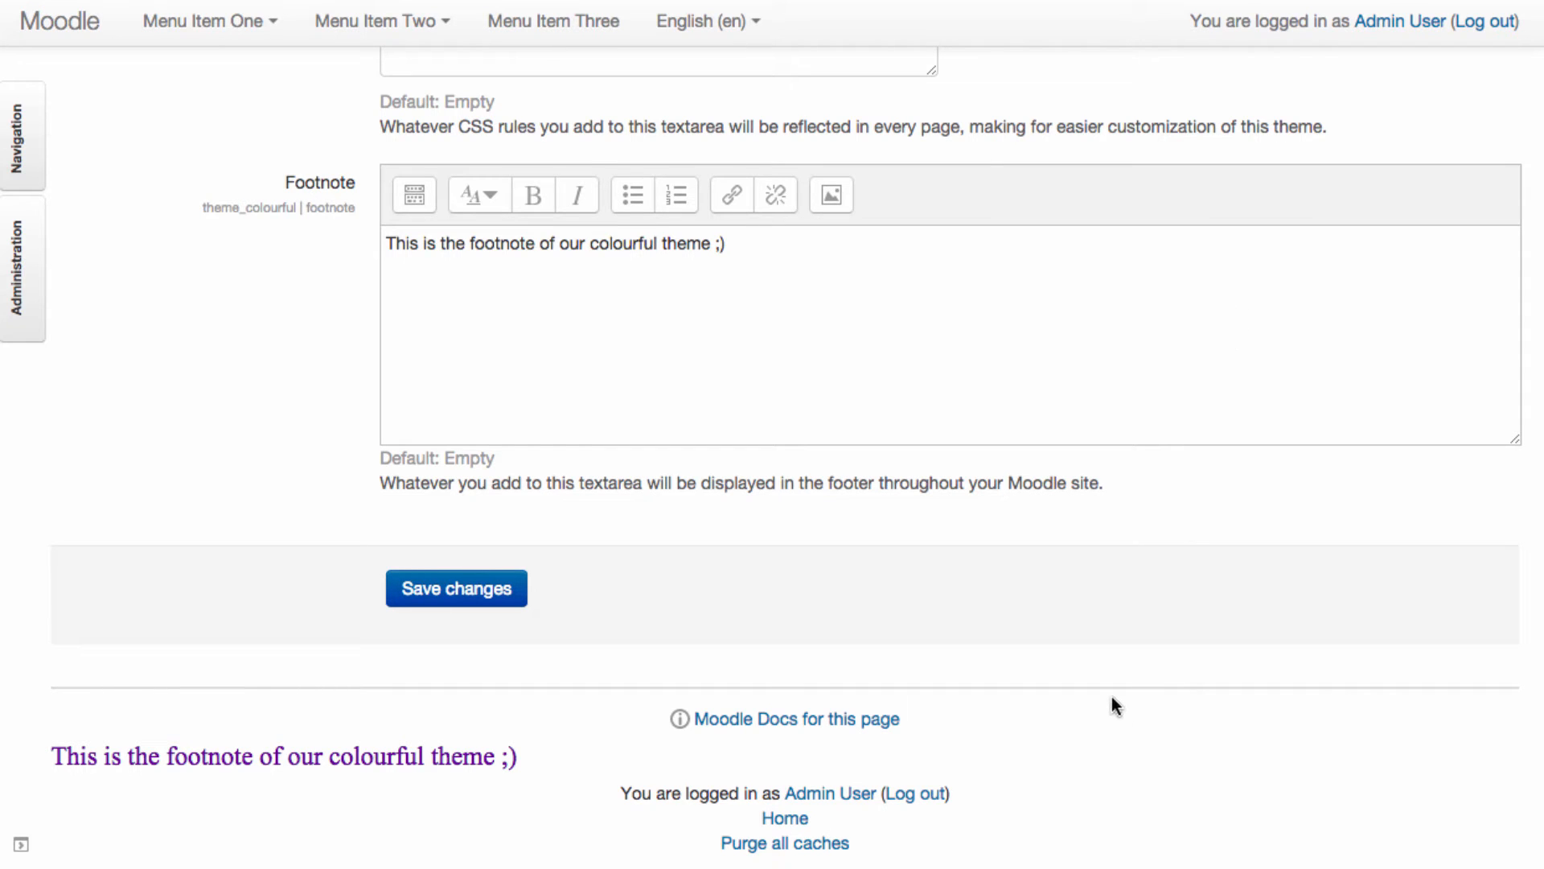
pyautogui.rightClick(1116, 706)
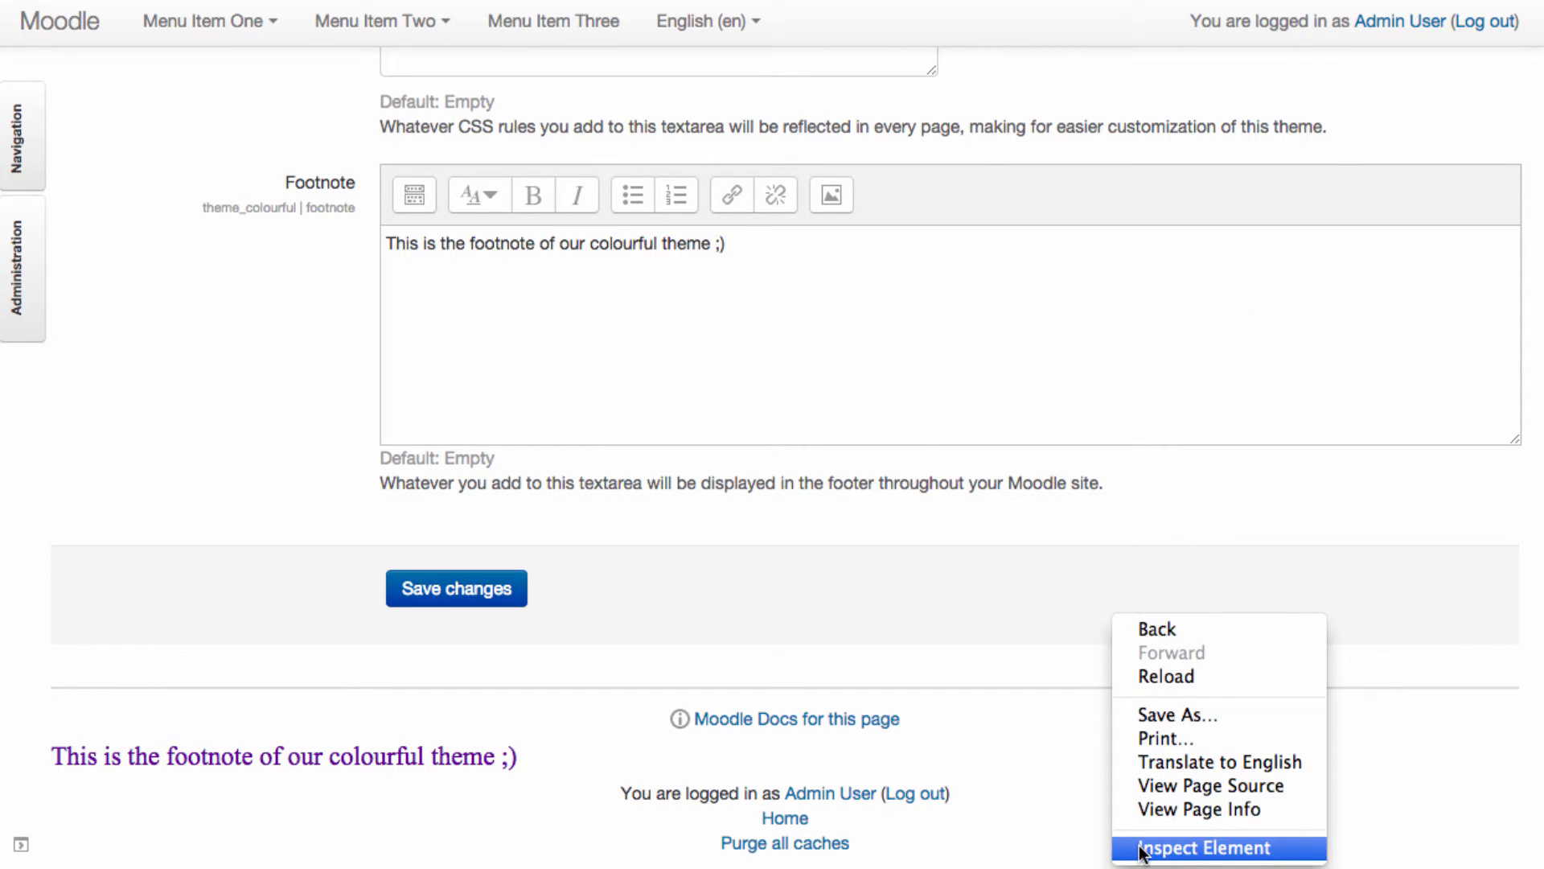
# Inspect footer#page-footer and set its top border to 5px solid #F00
pyautogui.click(1192, 847)
pyautogui.write('5px solid #f')
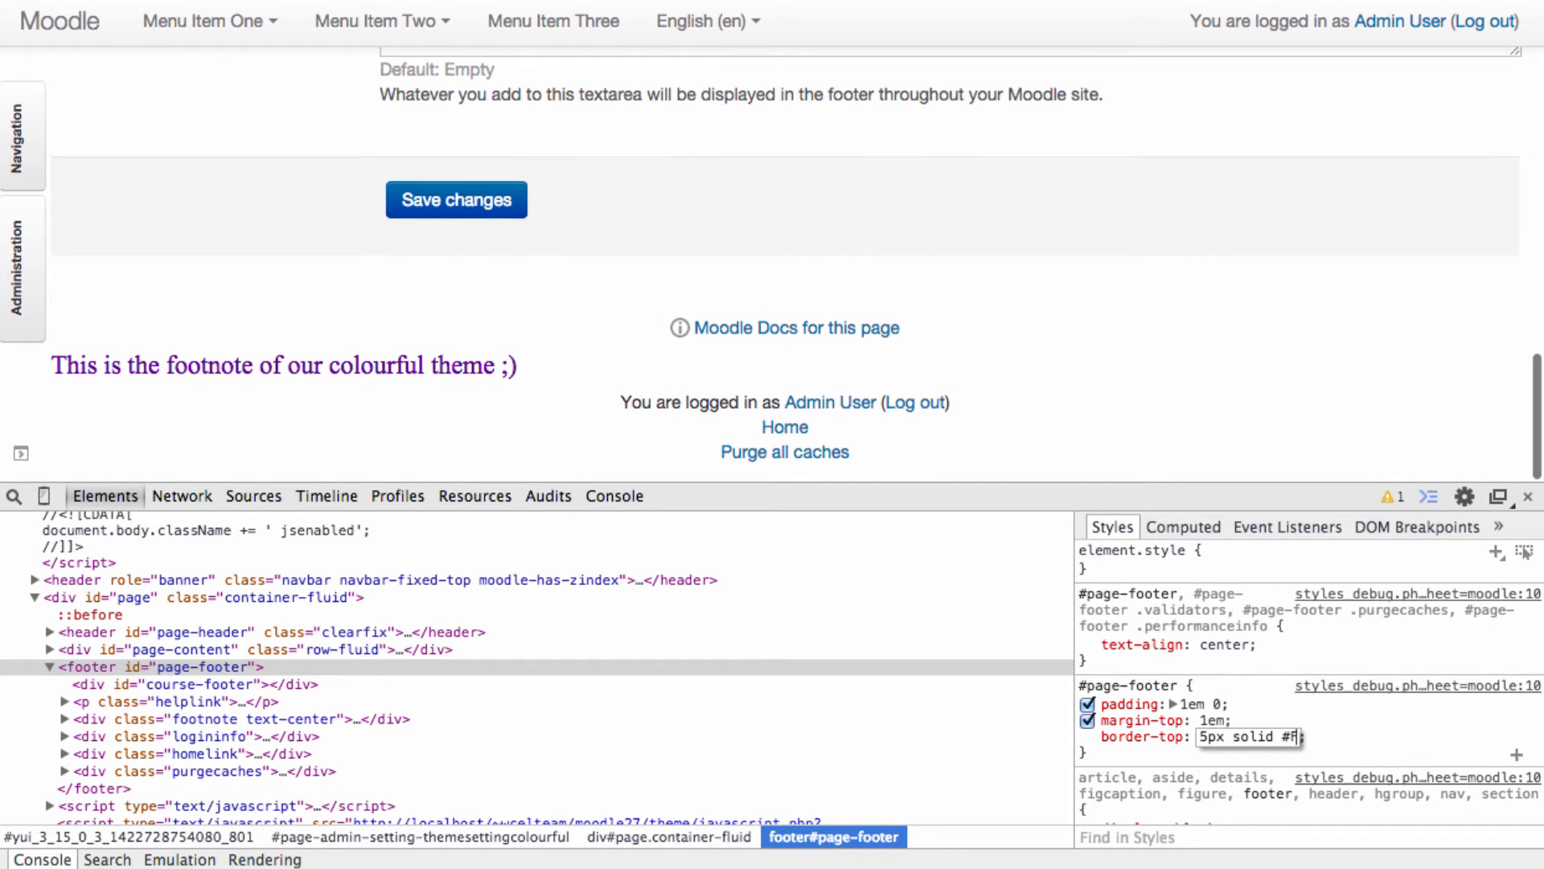
pyautogui.write('00')
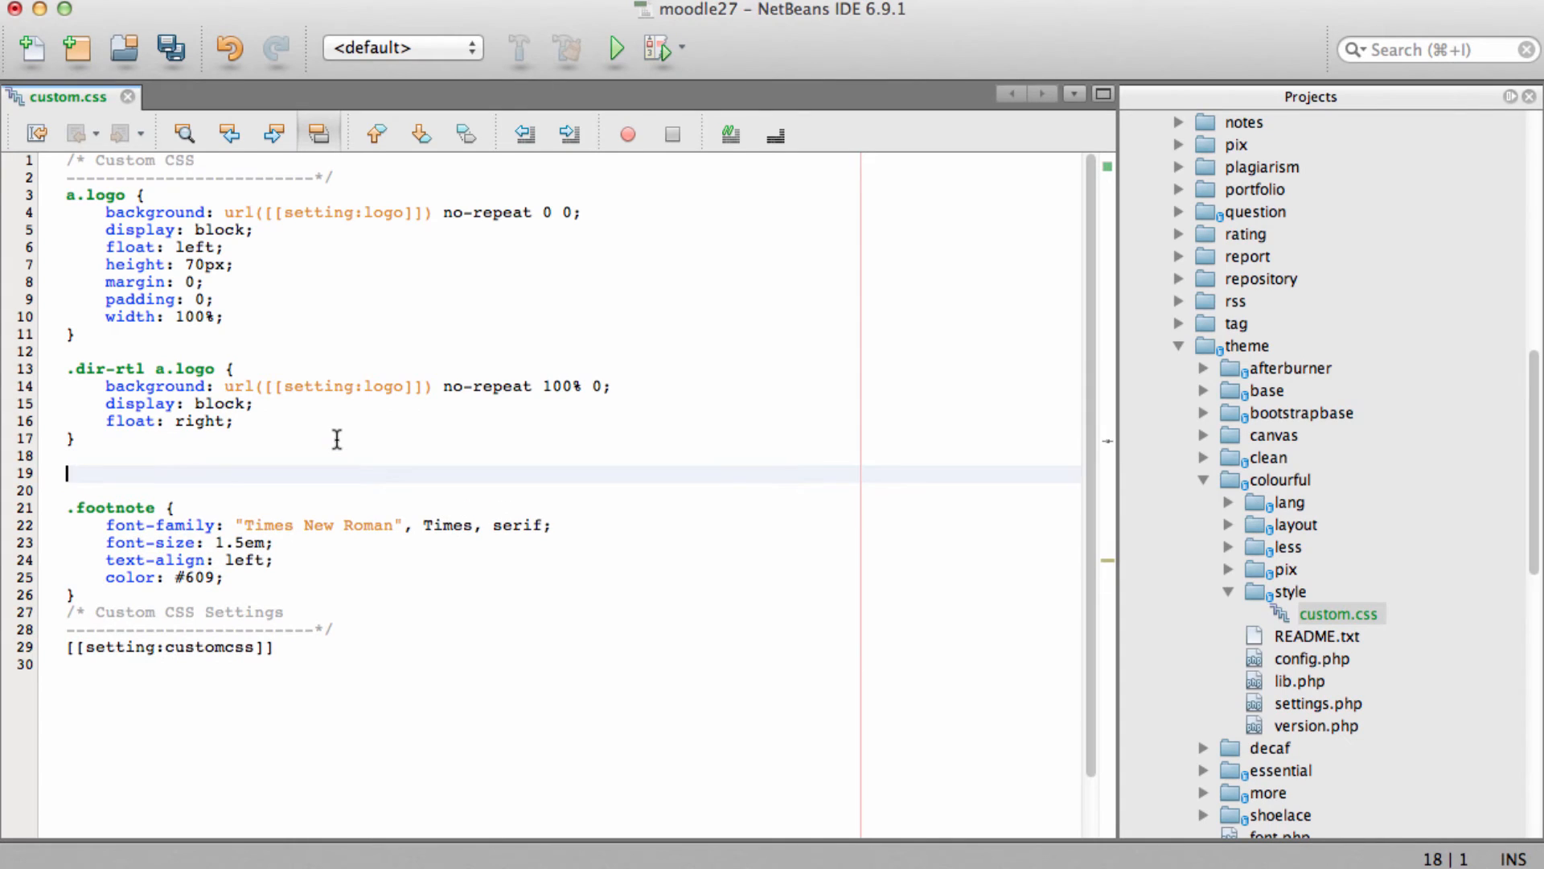
# Type a #page-footer rule with border-top: 5px solid #F00; into custom.css
pyautogui.write('#page-footer {')
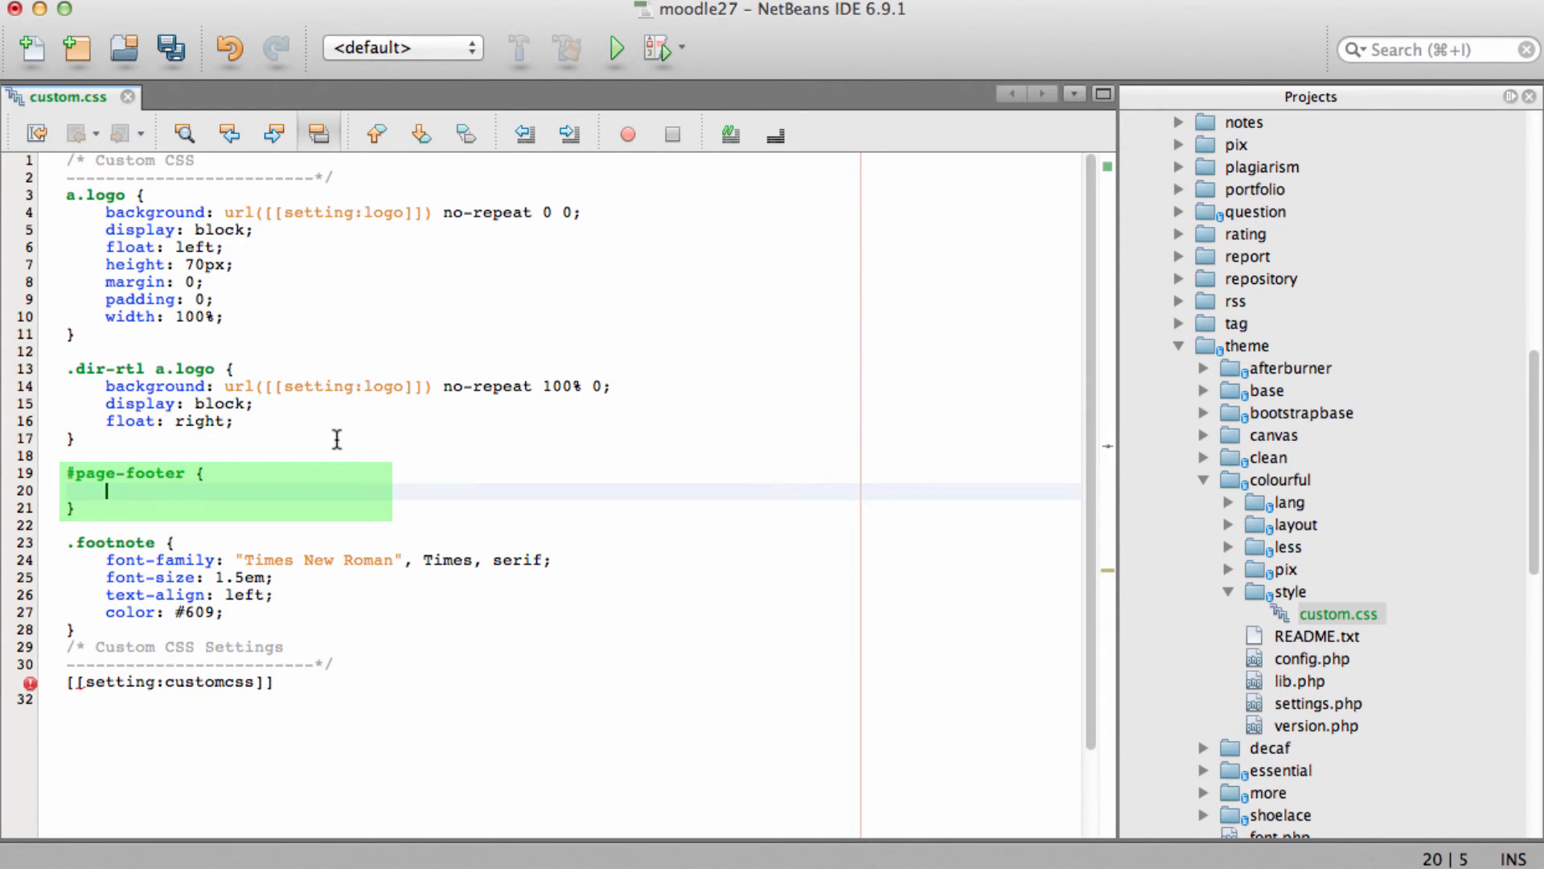
pyautogui.write('border-top: 5px solid #F00;')
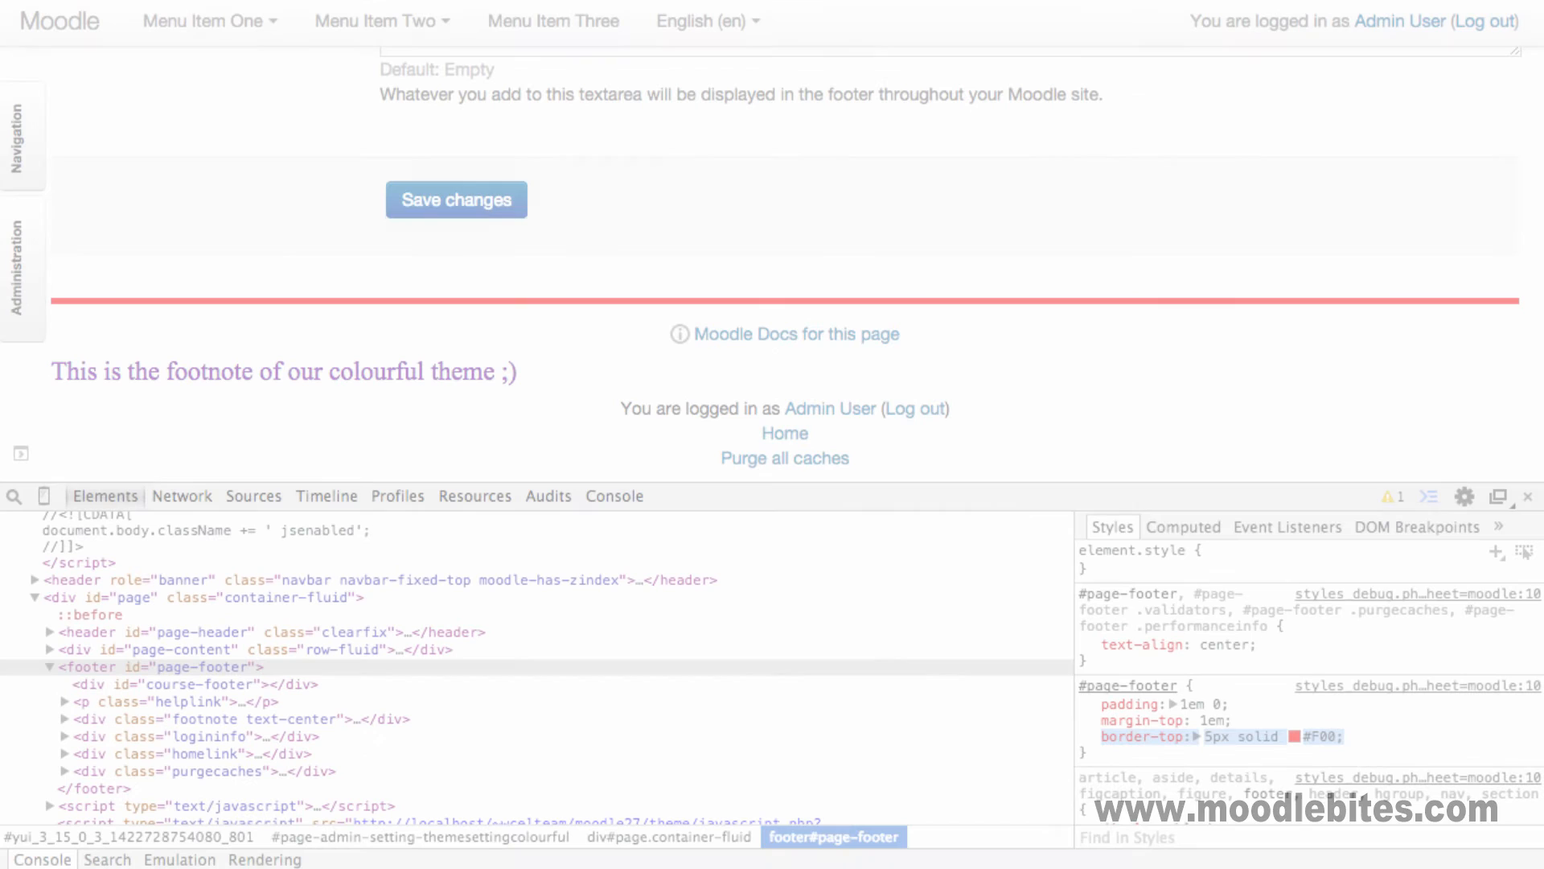
# Add background-color #9F6 to the #page-footer rule and select that declaration
pyautogui.click(456, 199)
pyautogui.write('bo')
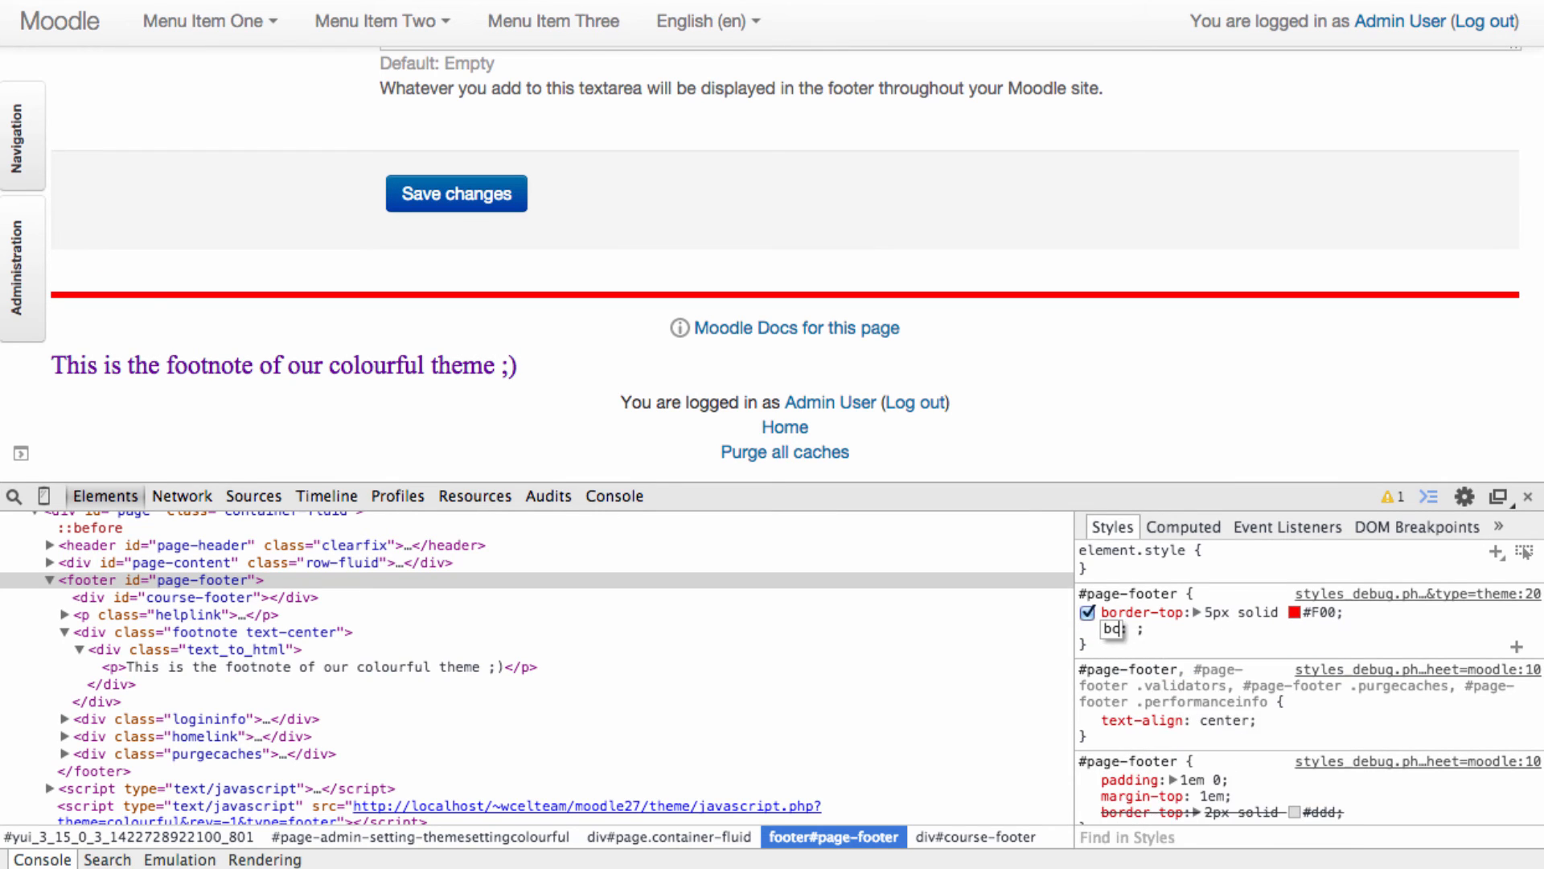
pyautogui.write('background-color:')
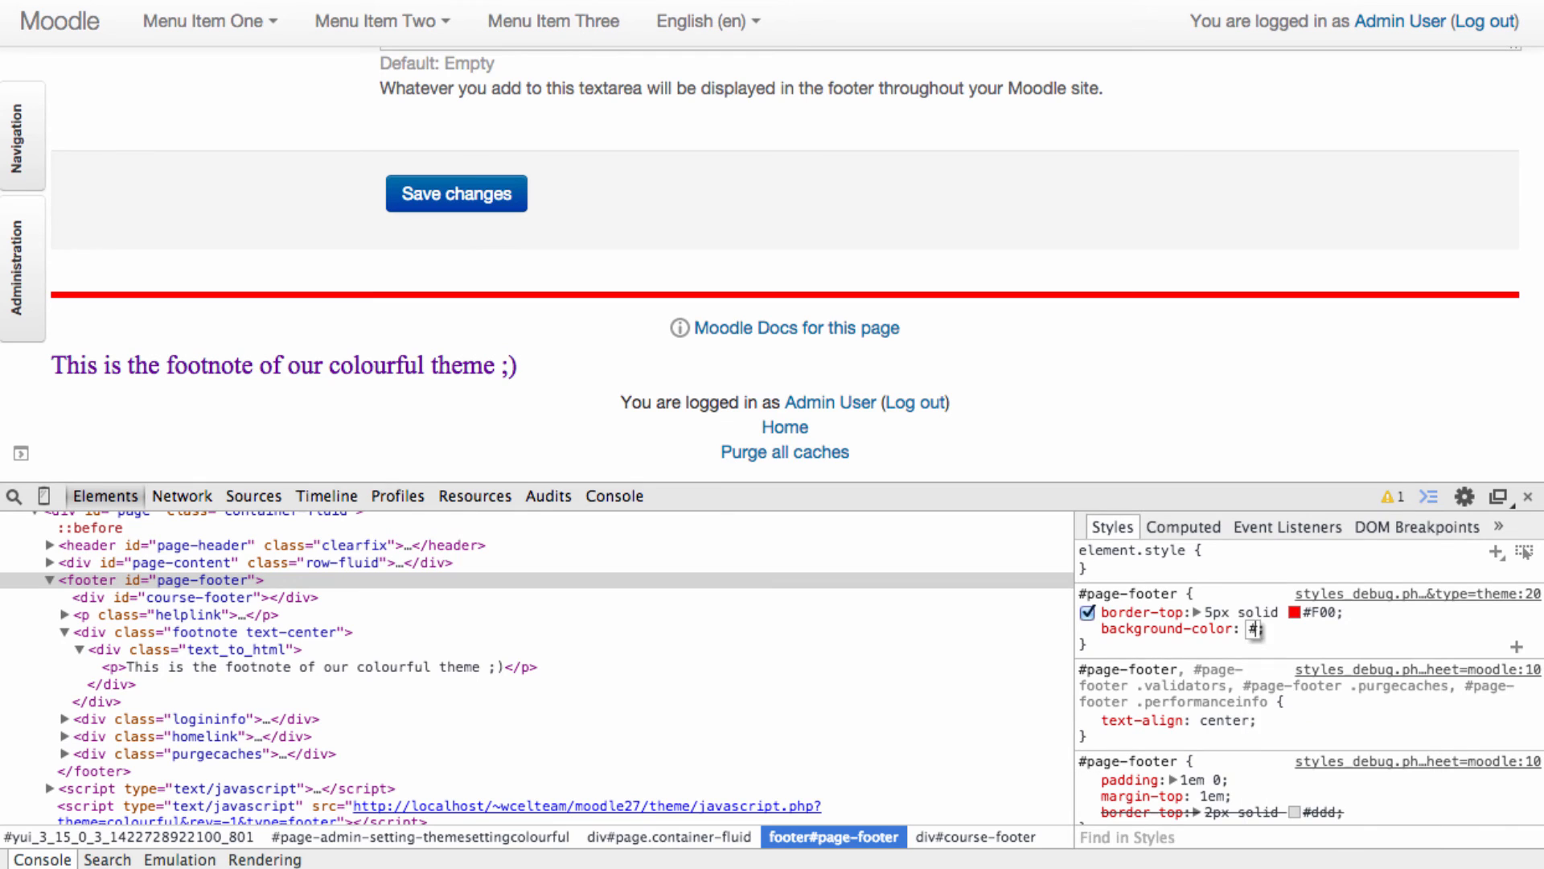
pyautogui.write('9F6;')
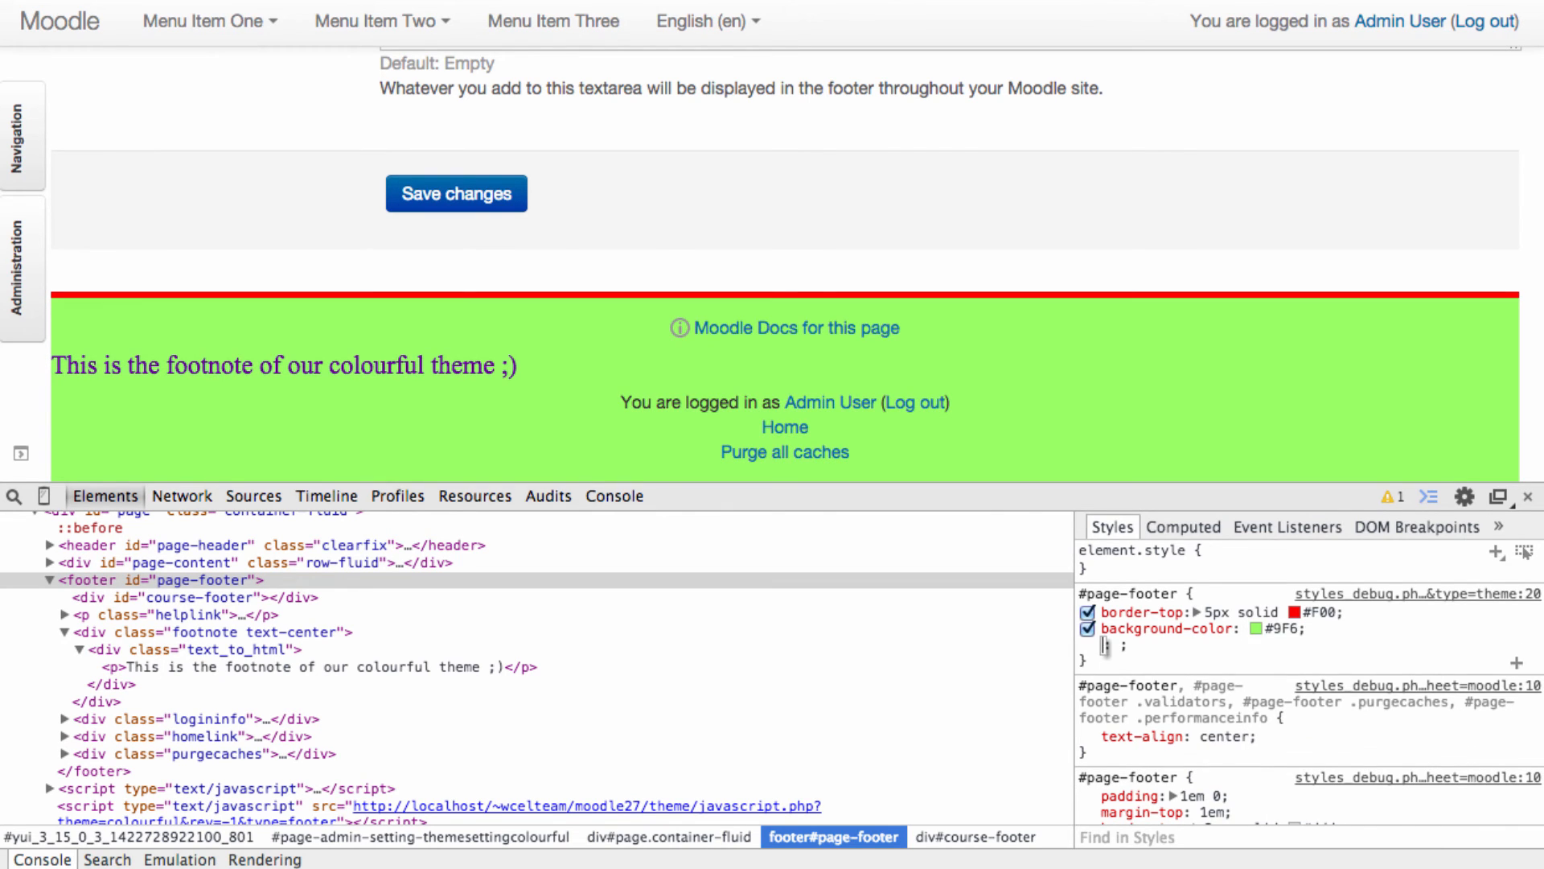
pyautogui.moveTo(1320, 640)
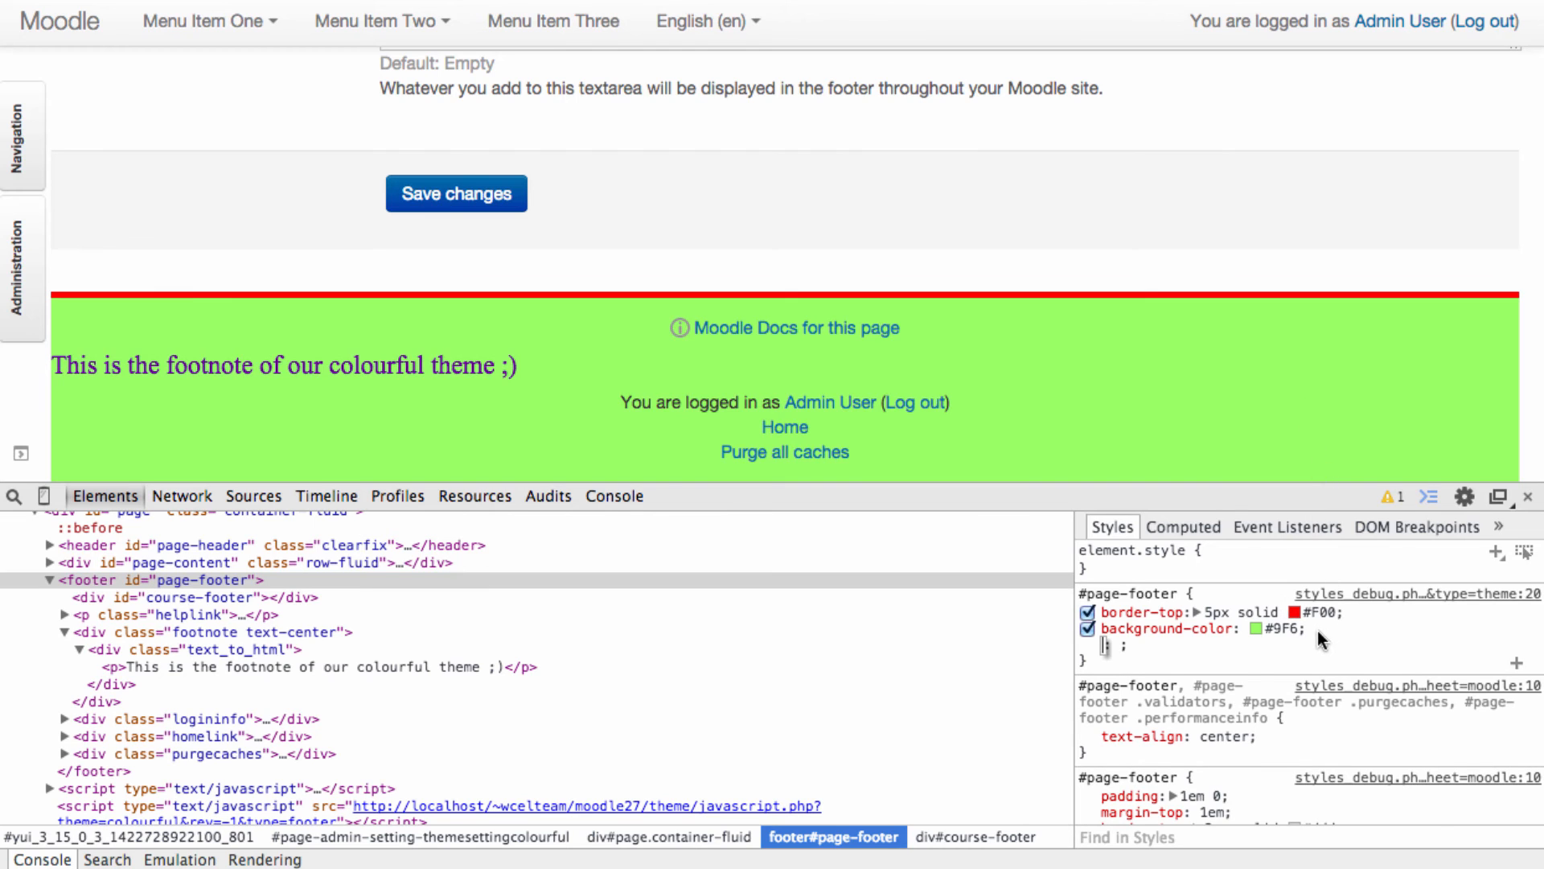
pyautogui.click(1167, 629)
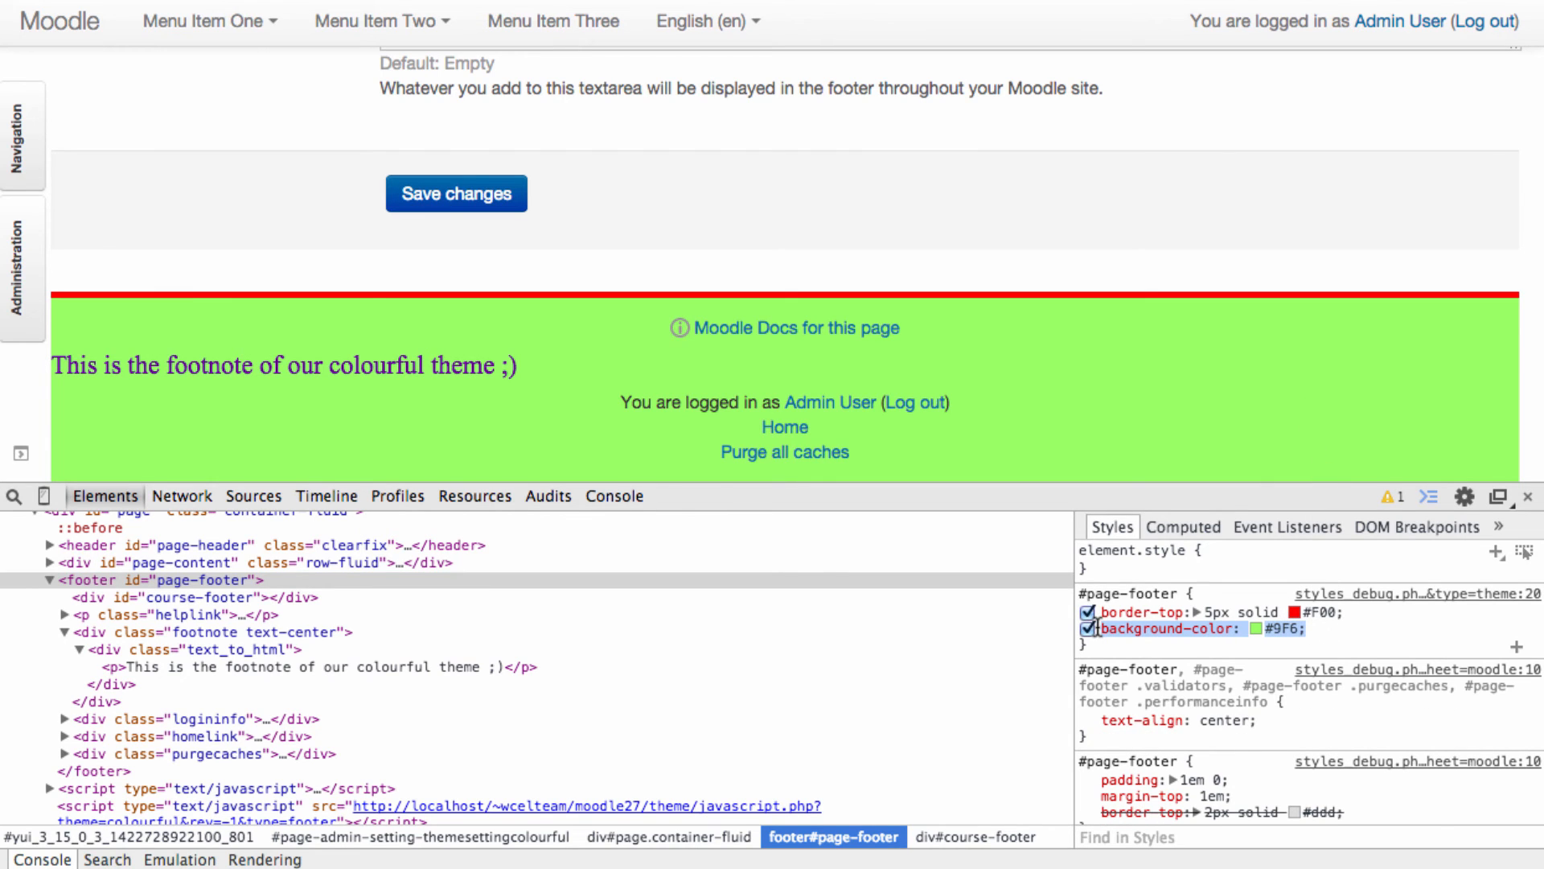